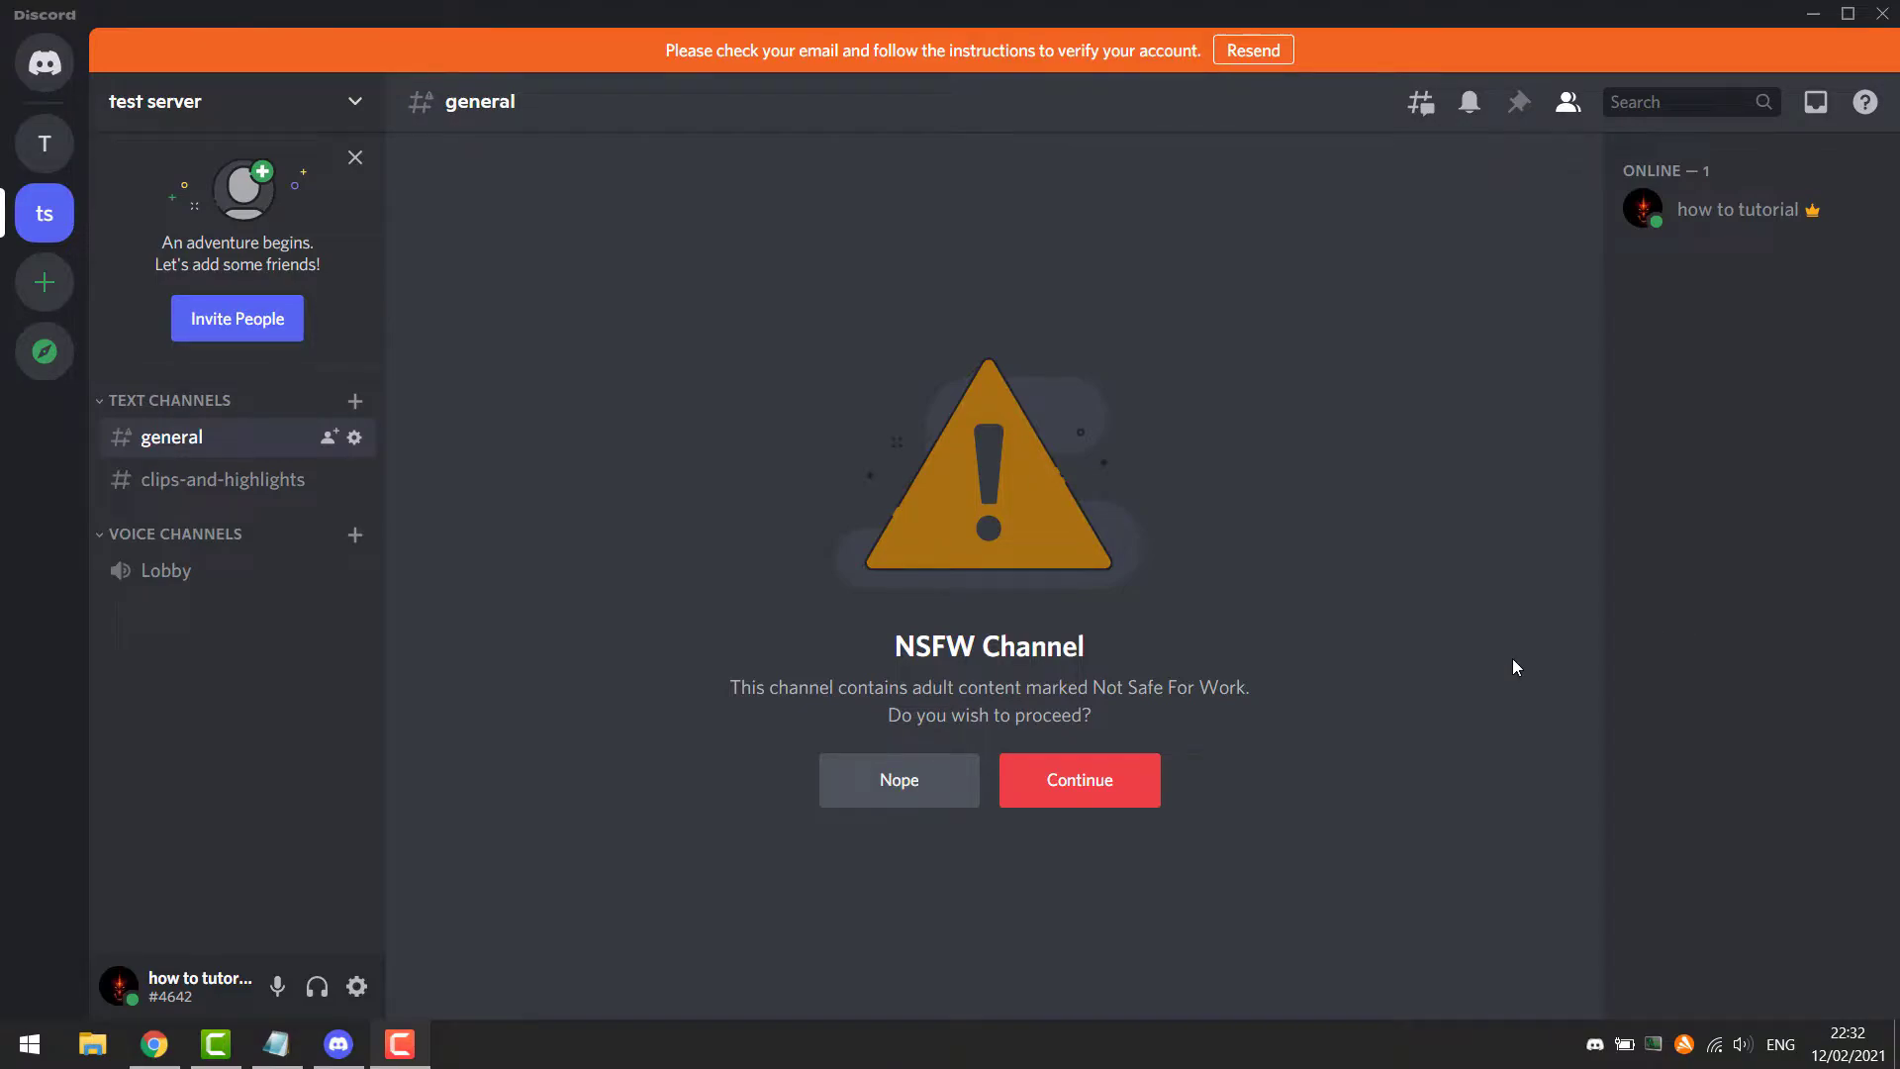
Reach the Streamer Mode page of user settings, currently switched off
{"action": "left_click", "coordinate": [356, 985]}
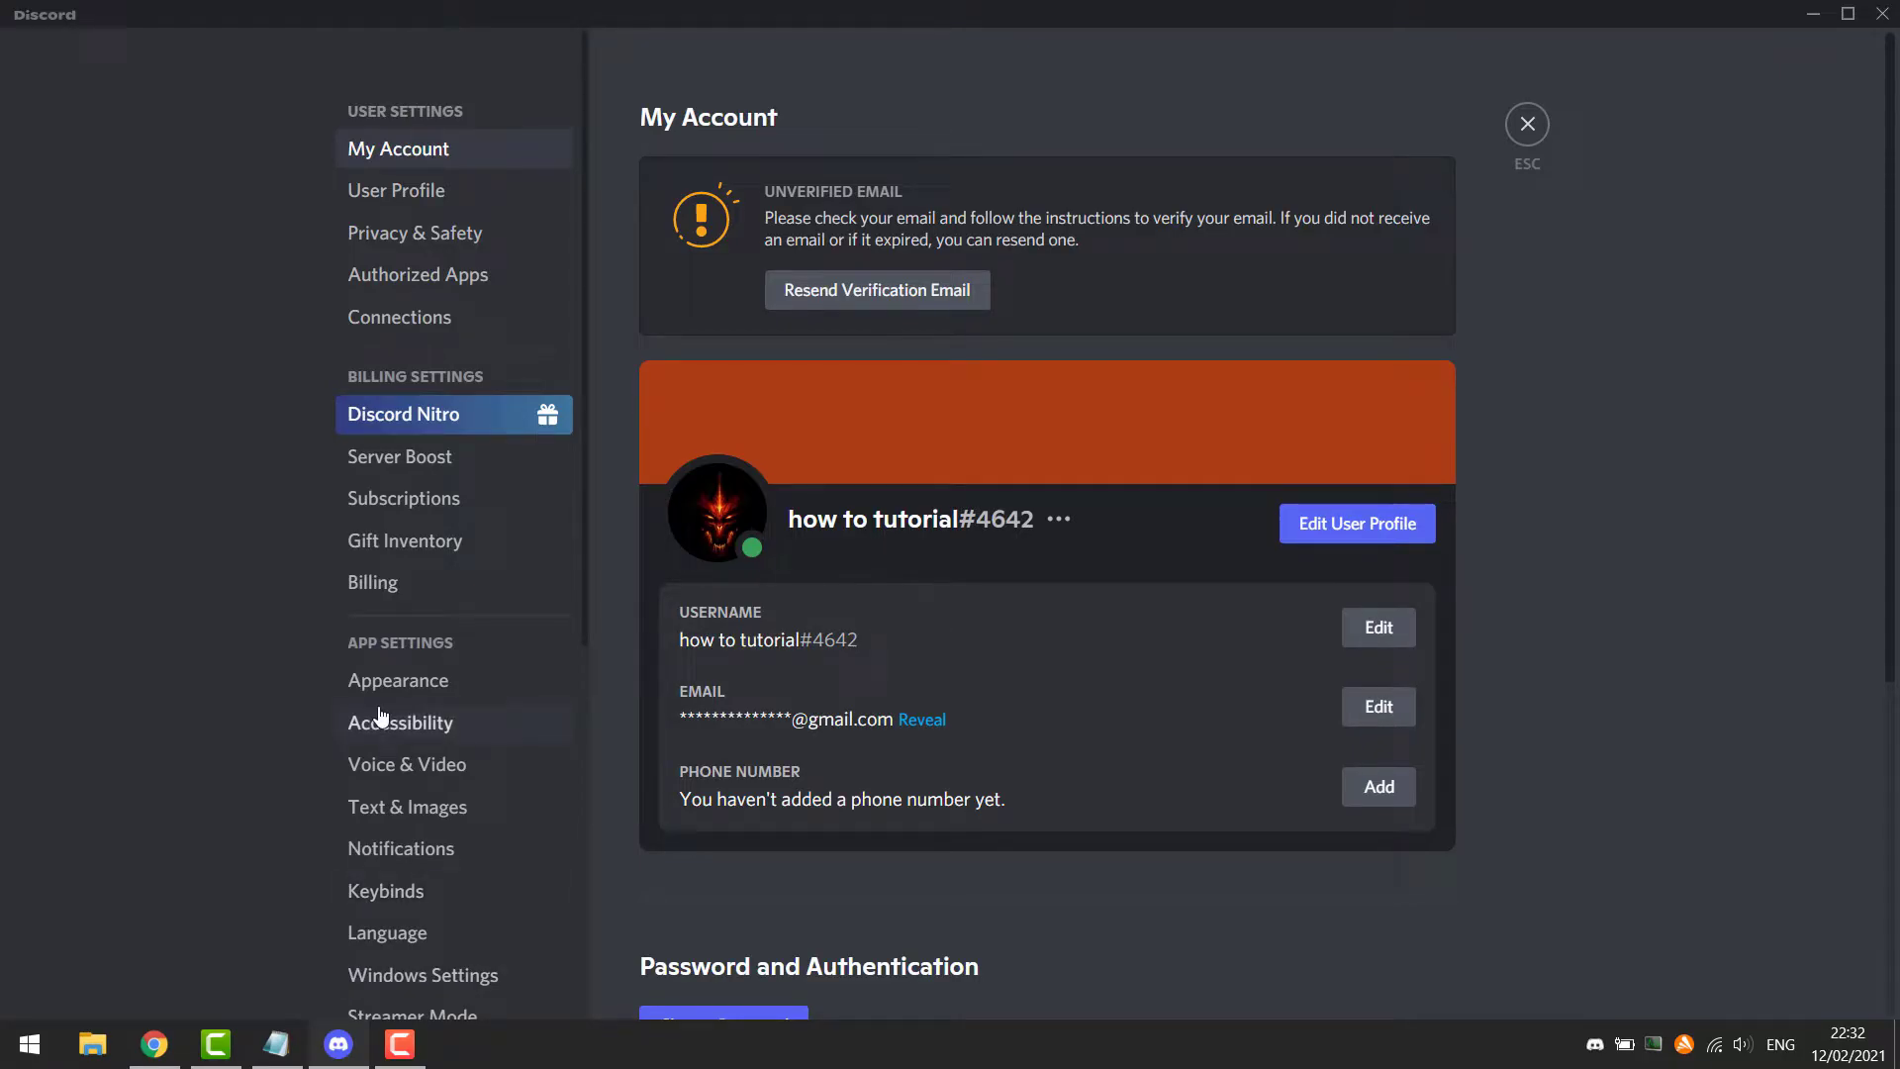
{"action": "scroll", "scroll_direction": "down", "scroll_amount": 3}
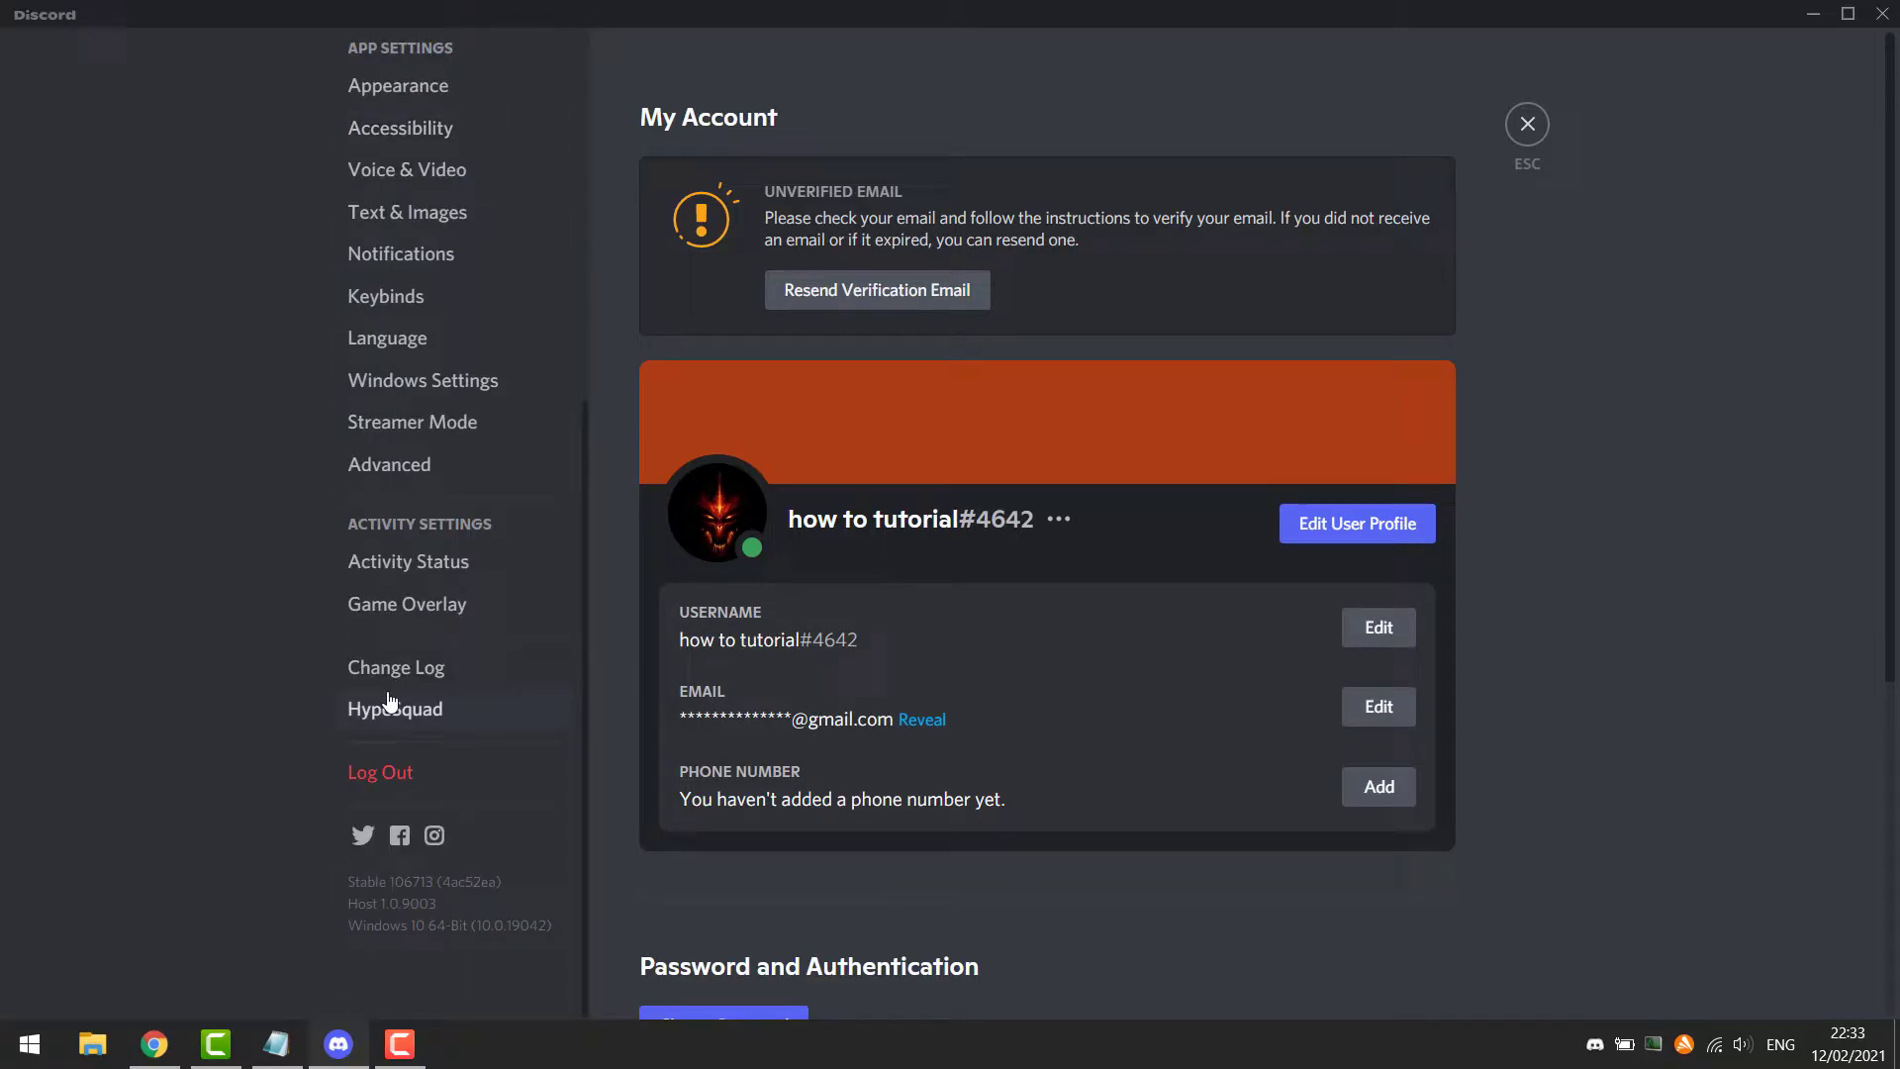
{"action": "left_click", "coordinate": [412, 420]}
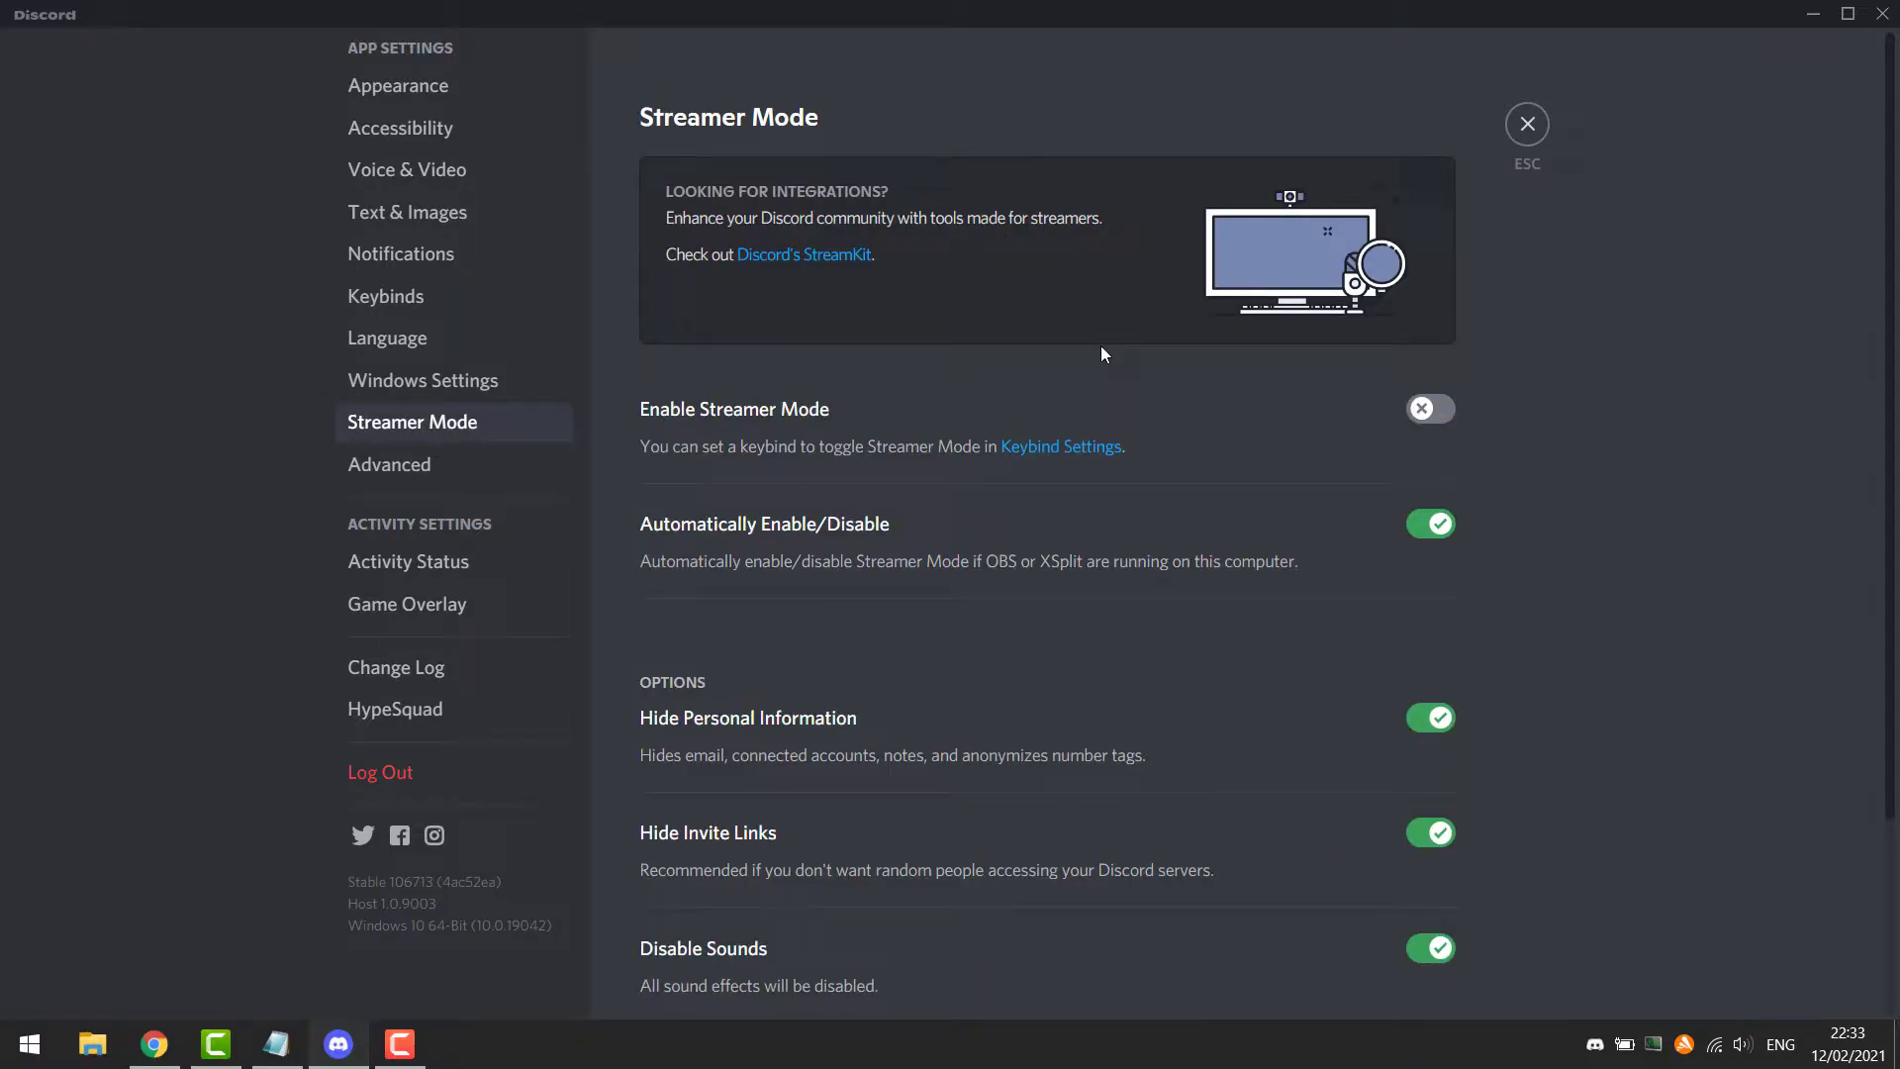
Switch to the Advanced settings page where Developer Mode is turned on
{"action": "left_click", "coordinate": [390, 463]}
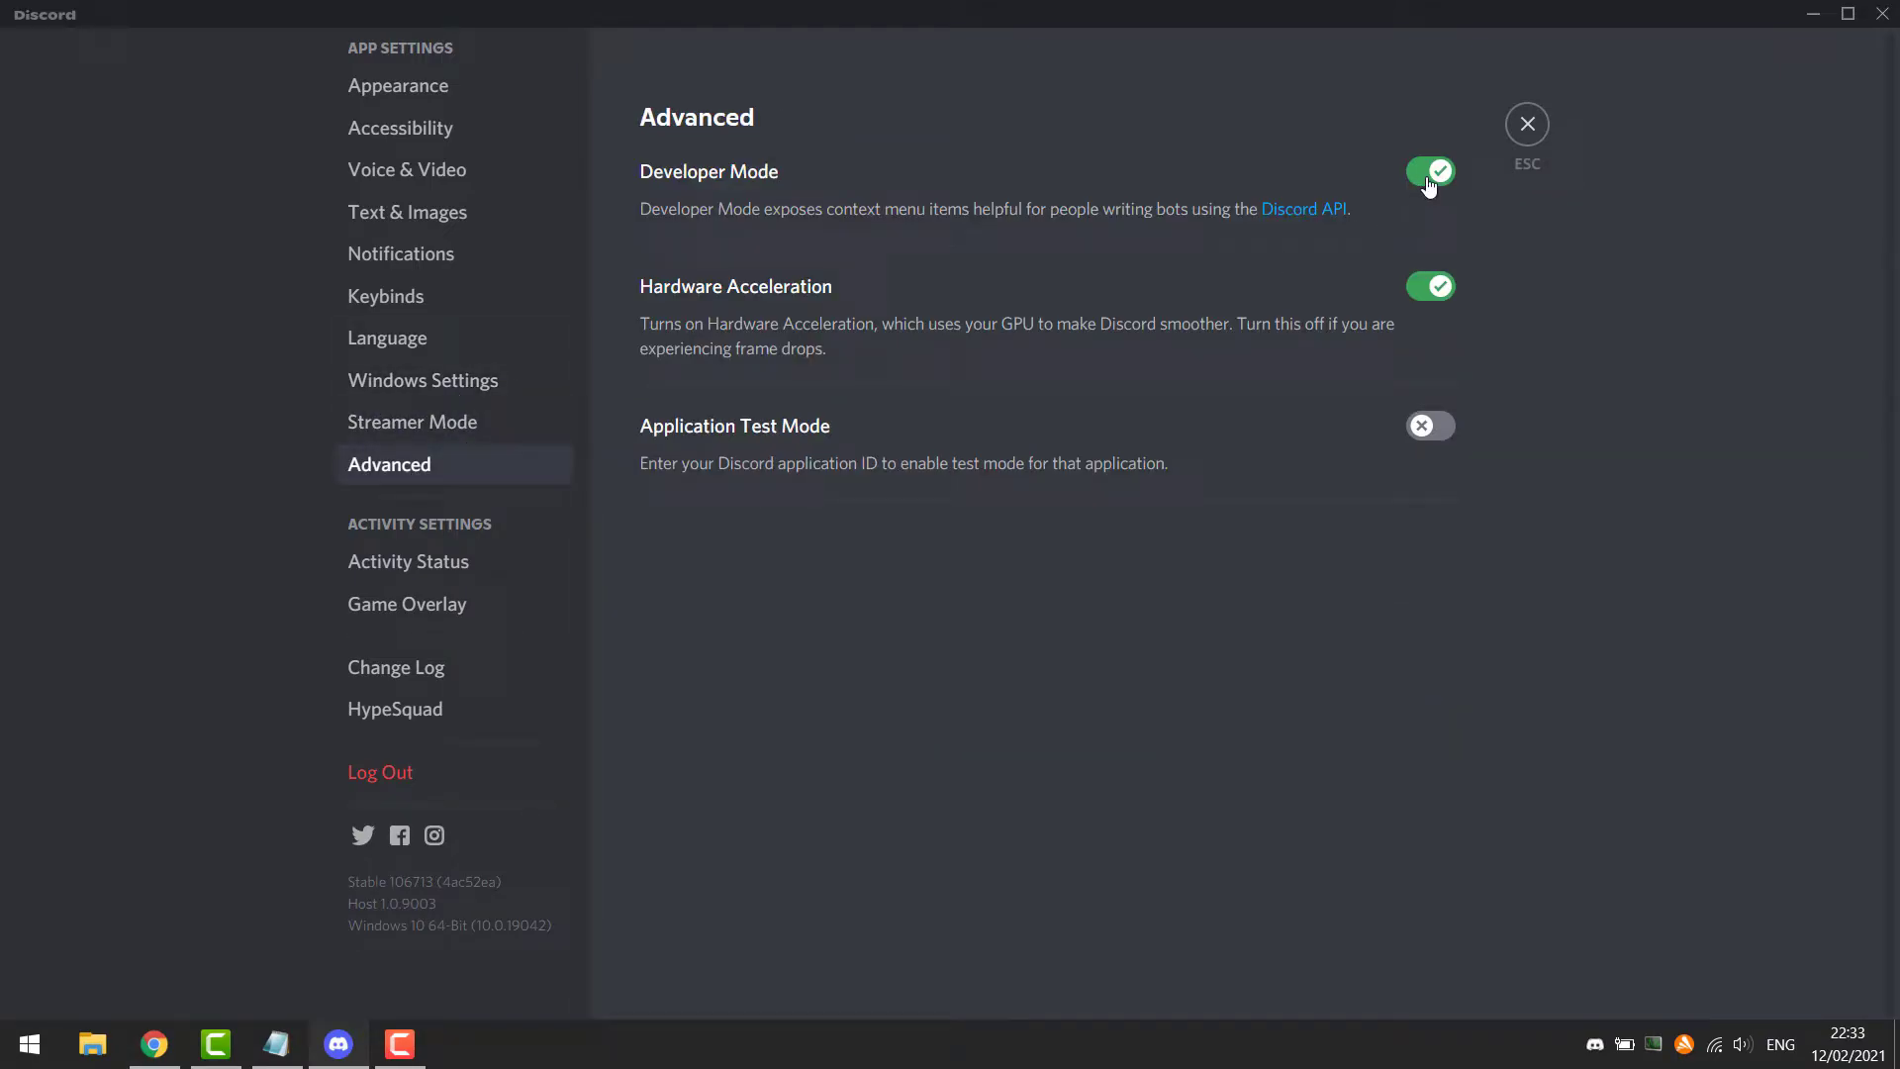
{"action": "mouse_move", "coordinate": [1510, 142]}
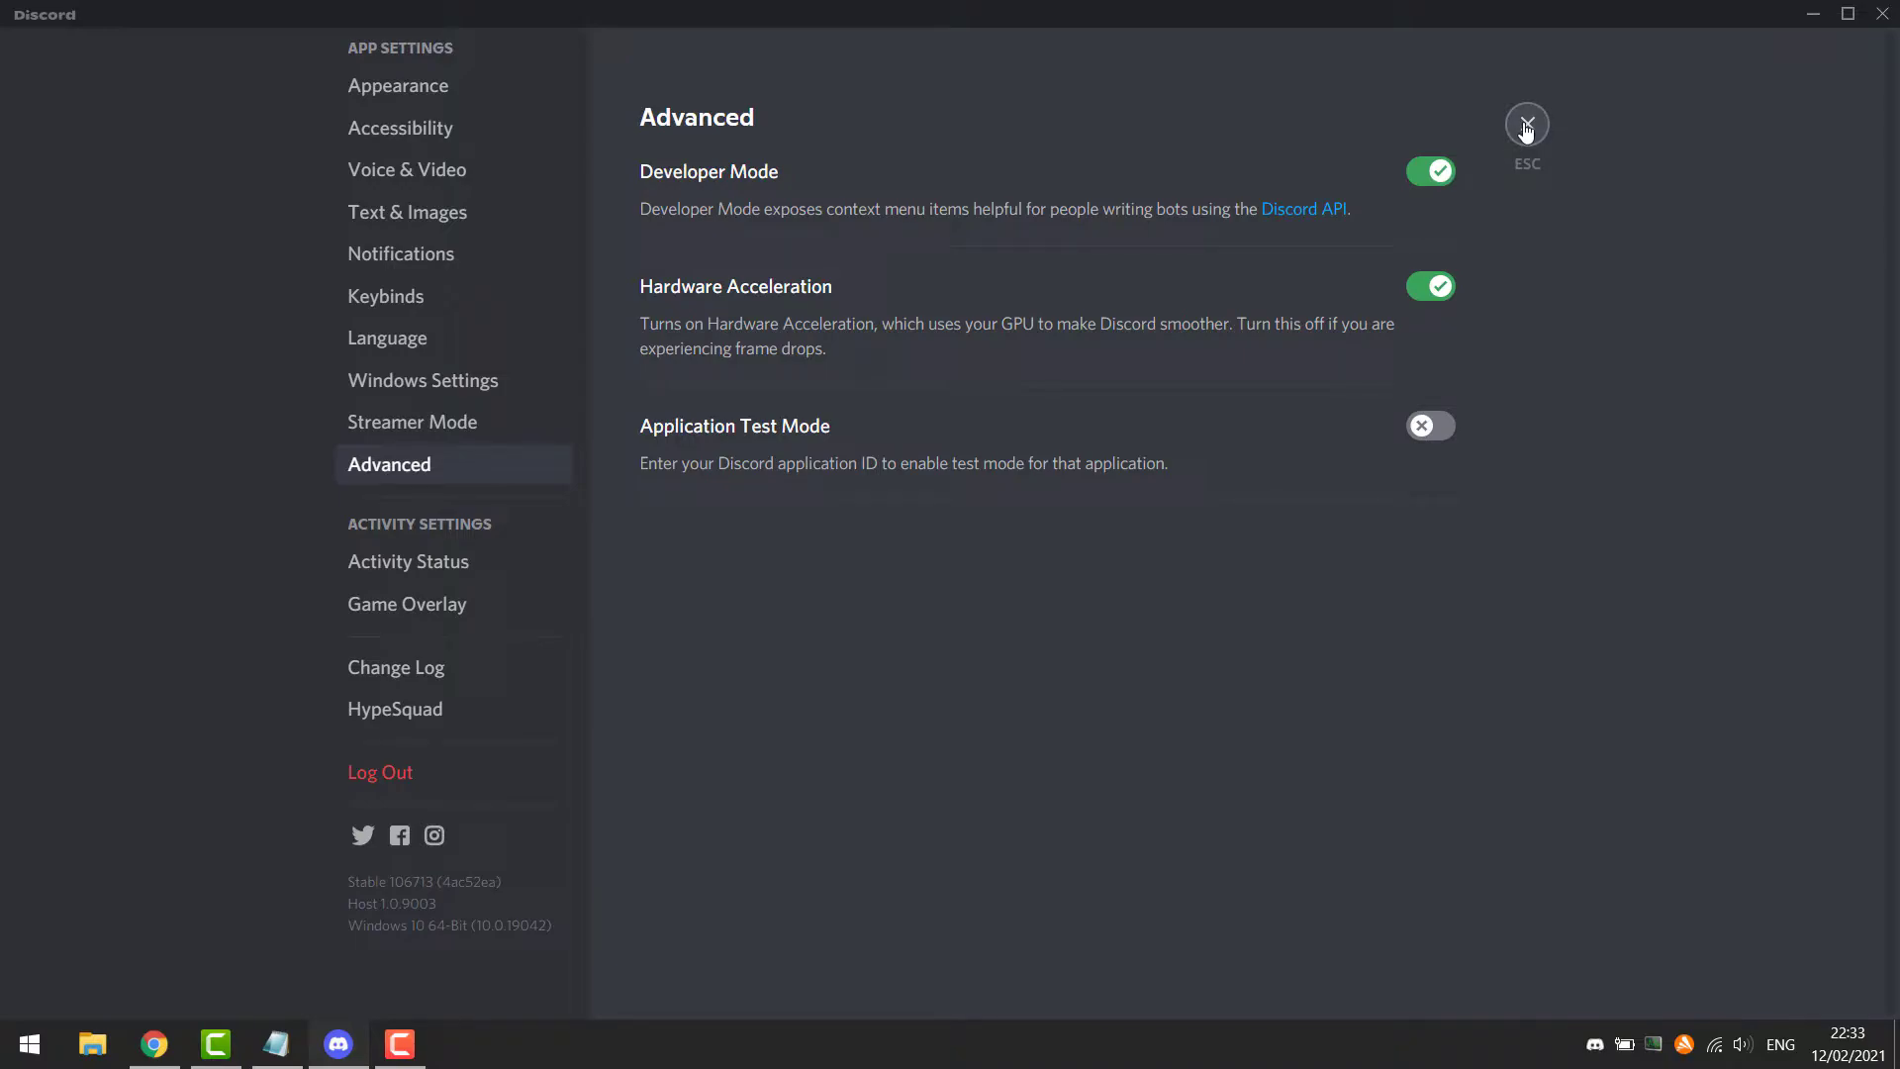
Leave user settings so the discord.id lookup page can be used in the browser
{"action": "left_click", "coordinate": [1526, 129]}
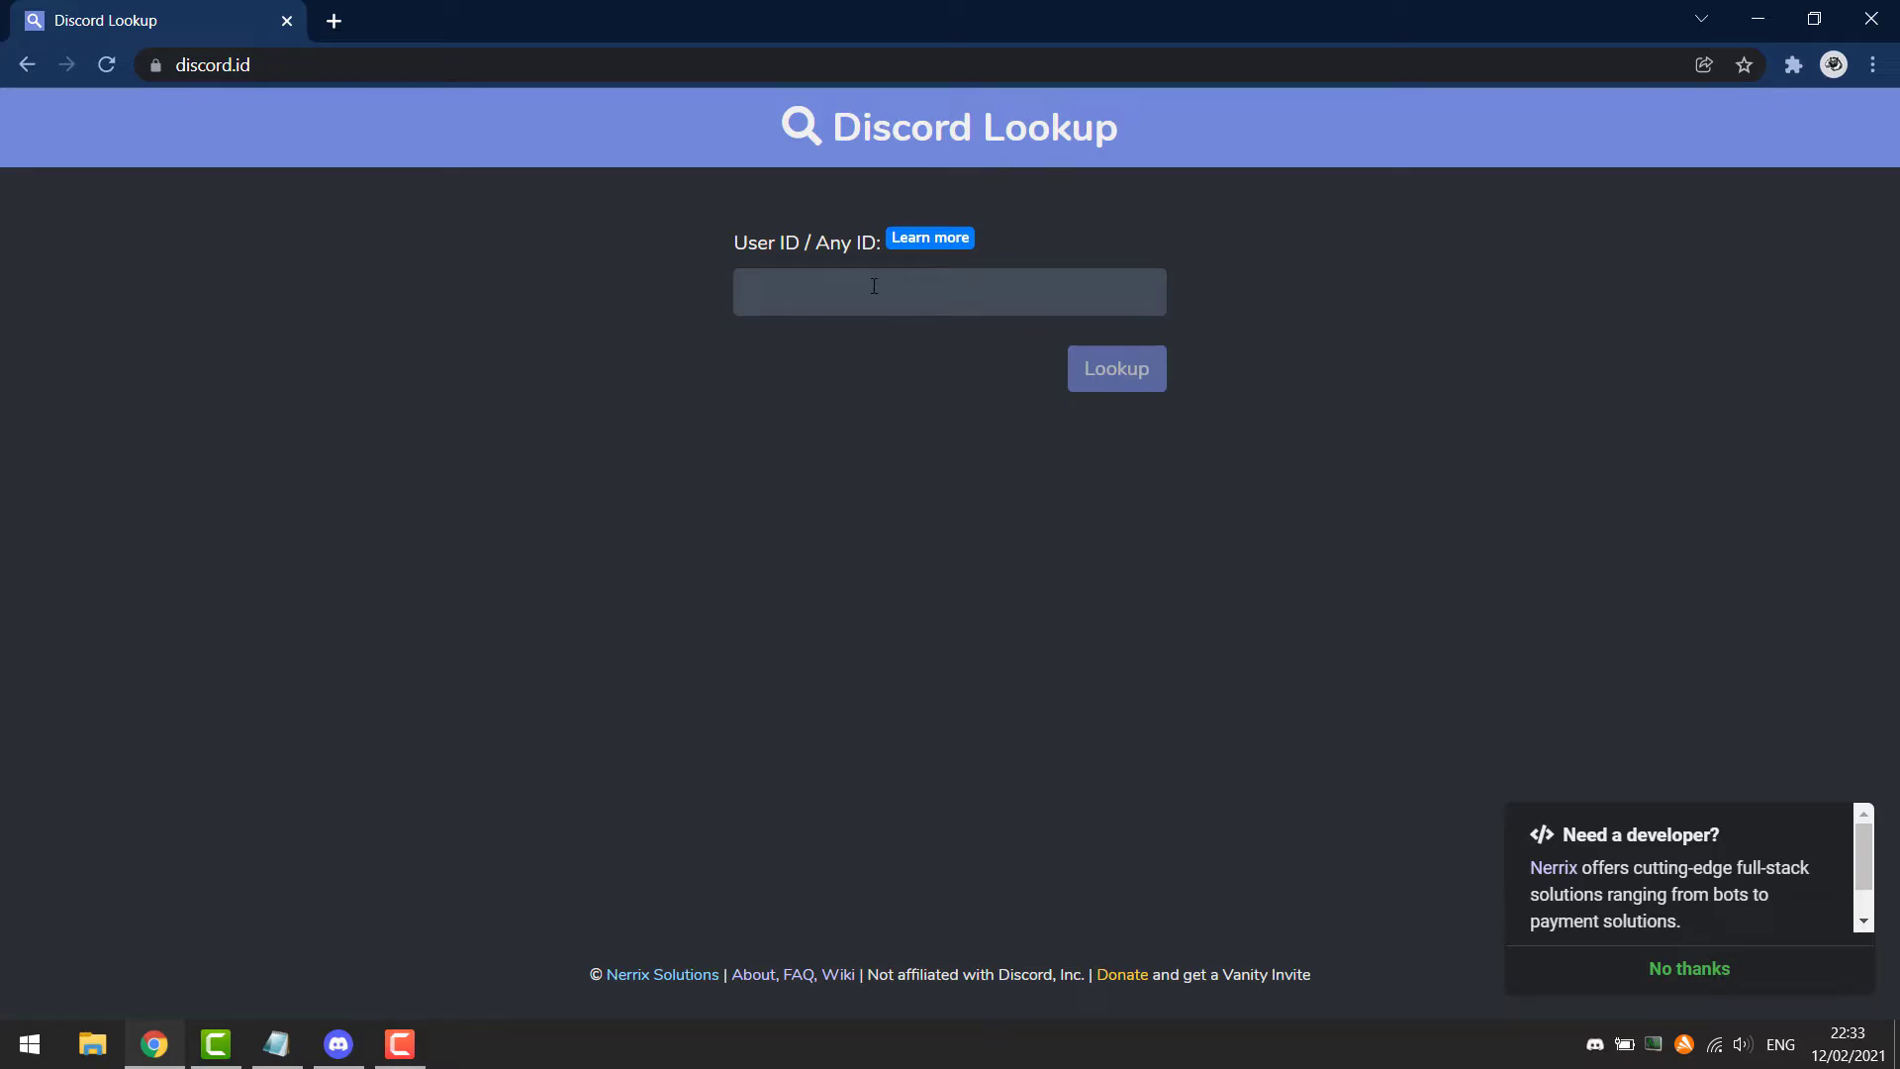
{"action": "left_click", "coordinate": [948, 290]}
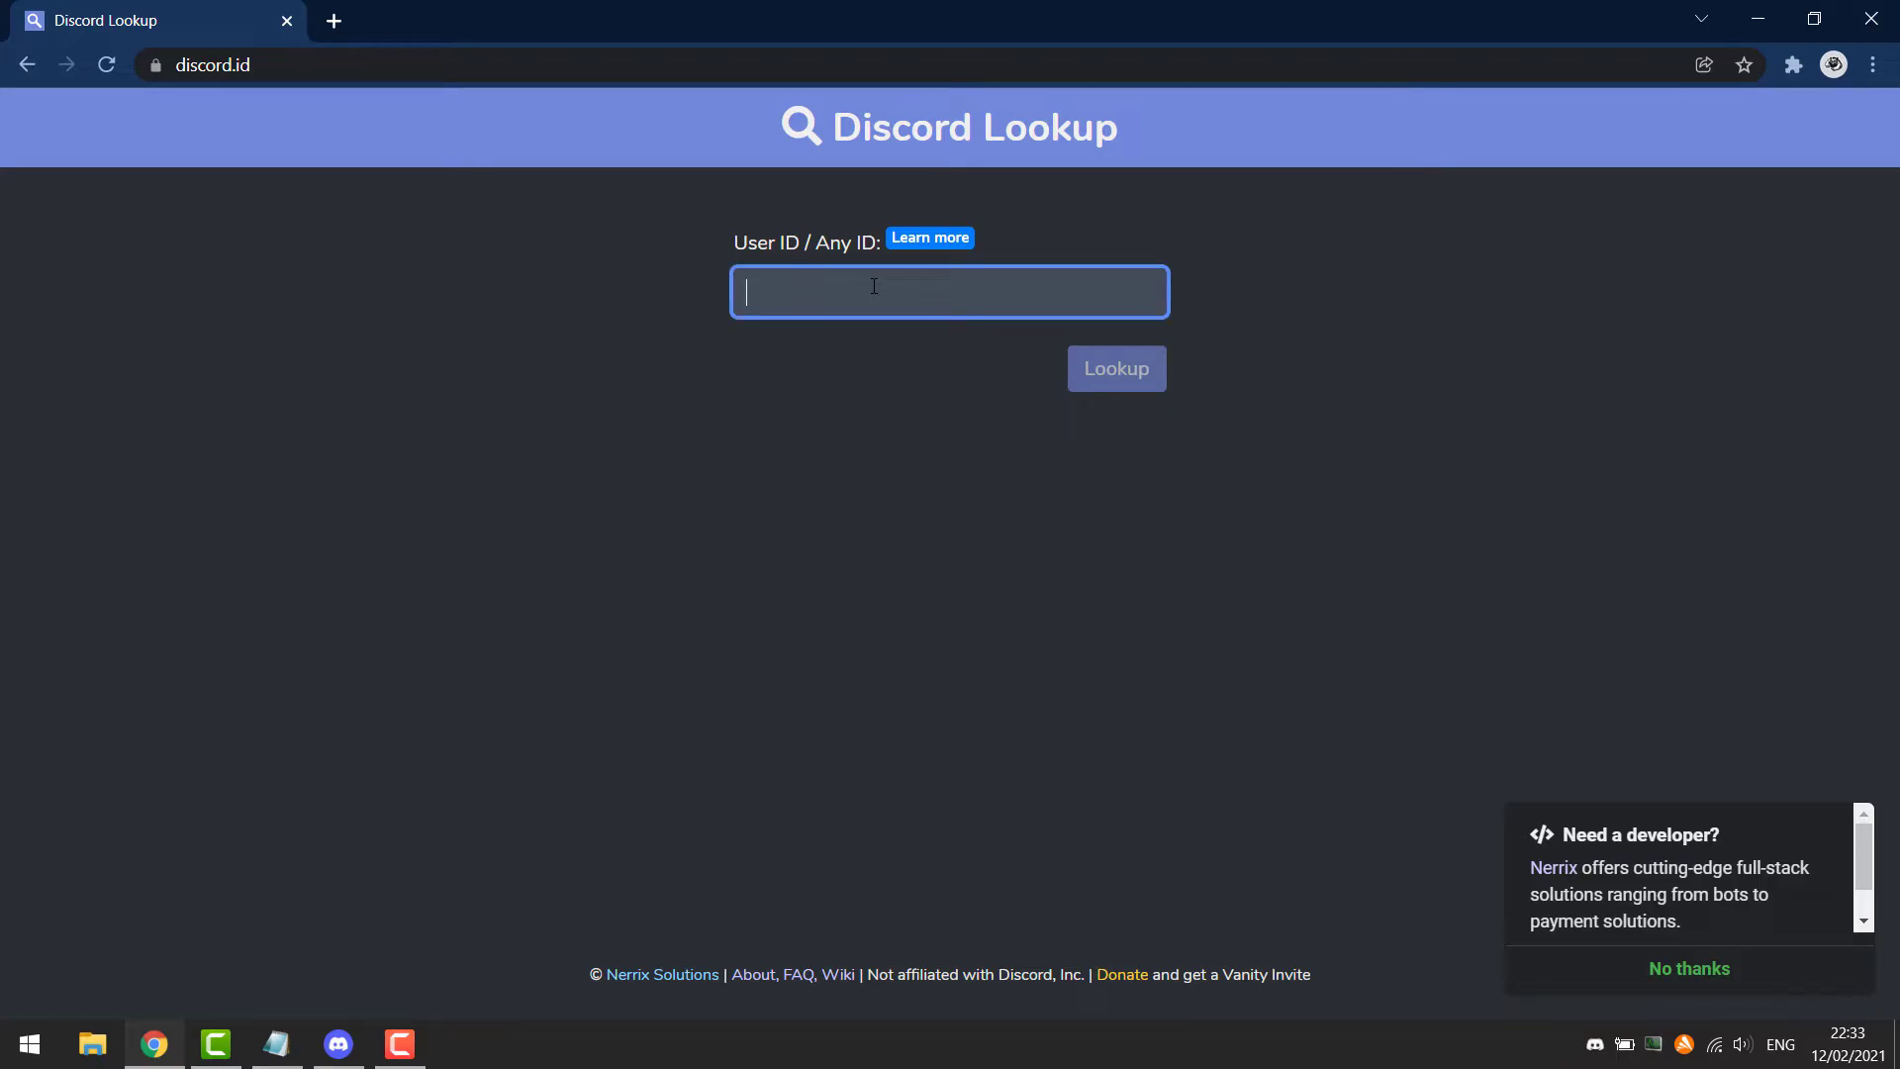
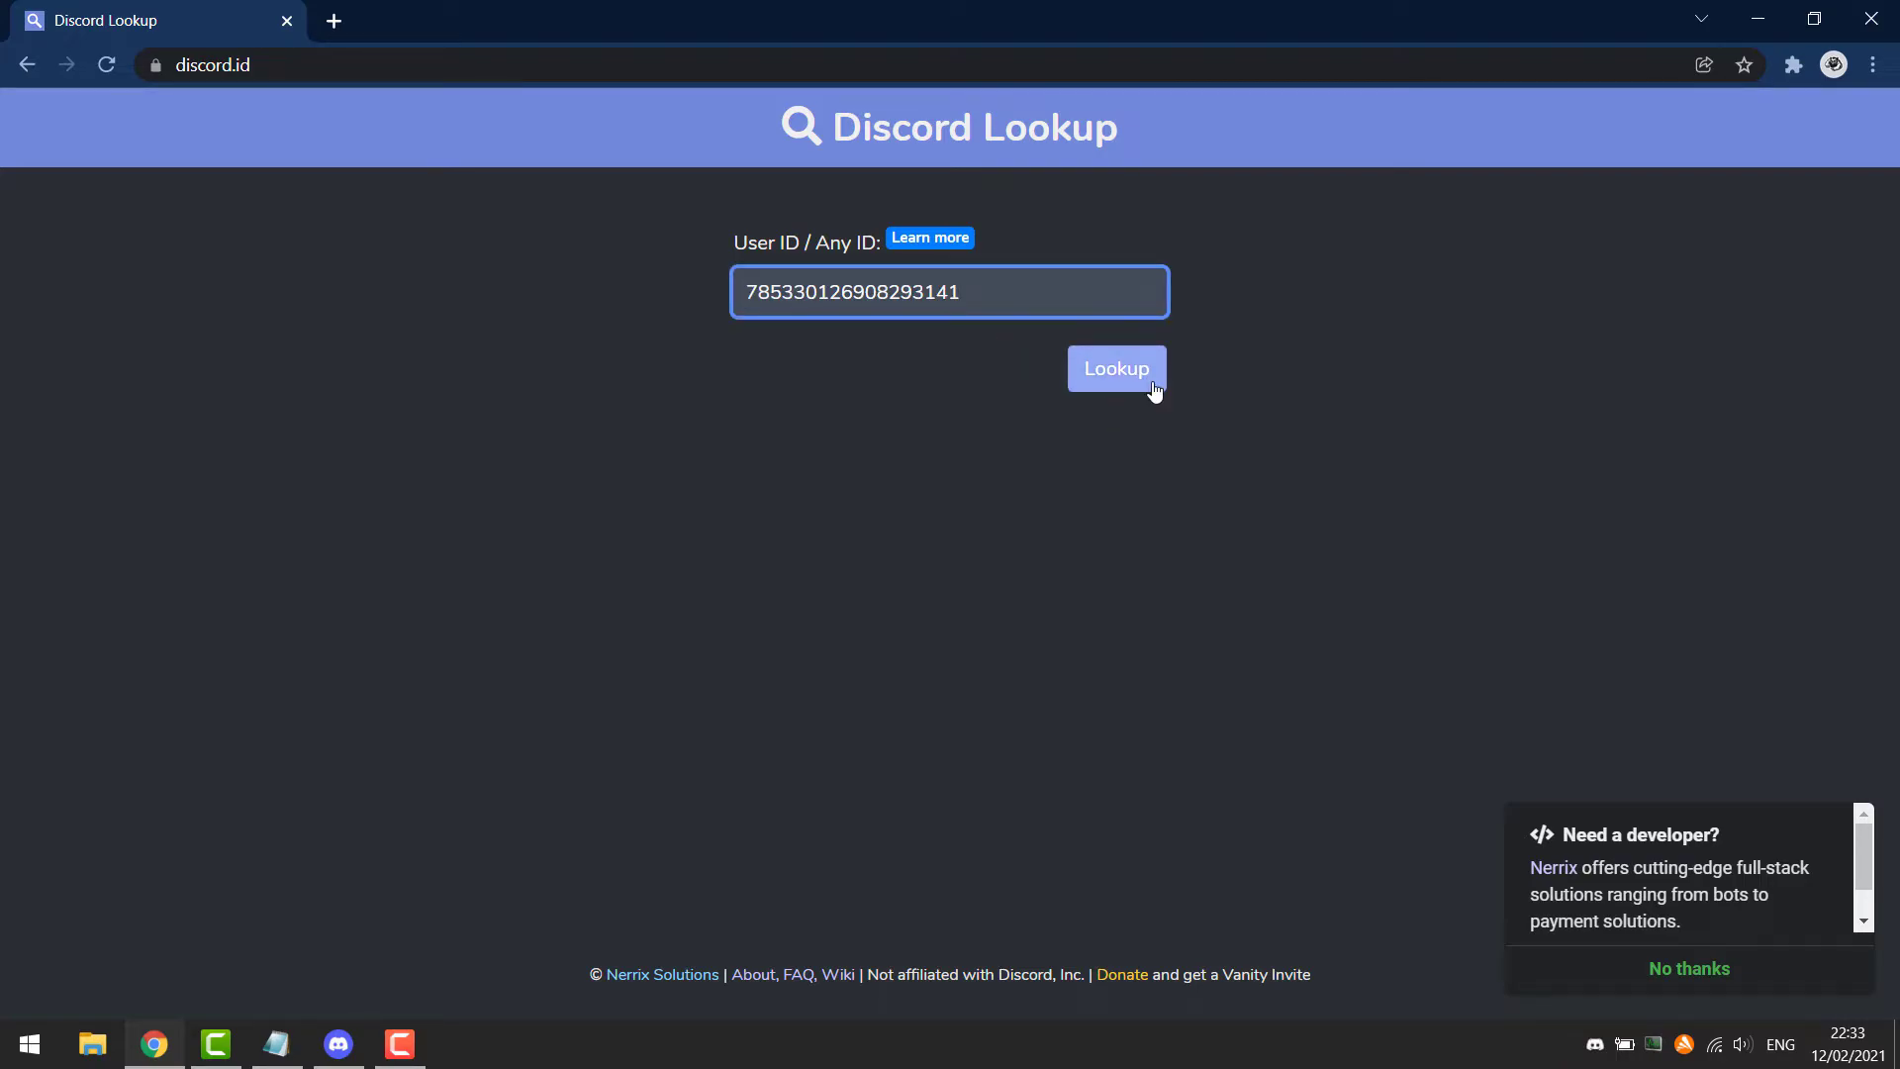
{"action": "left_click", "coordinate": [1114, 368]}
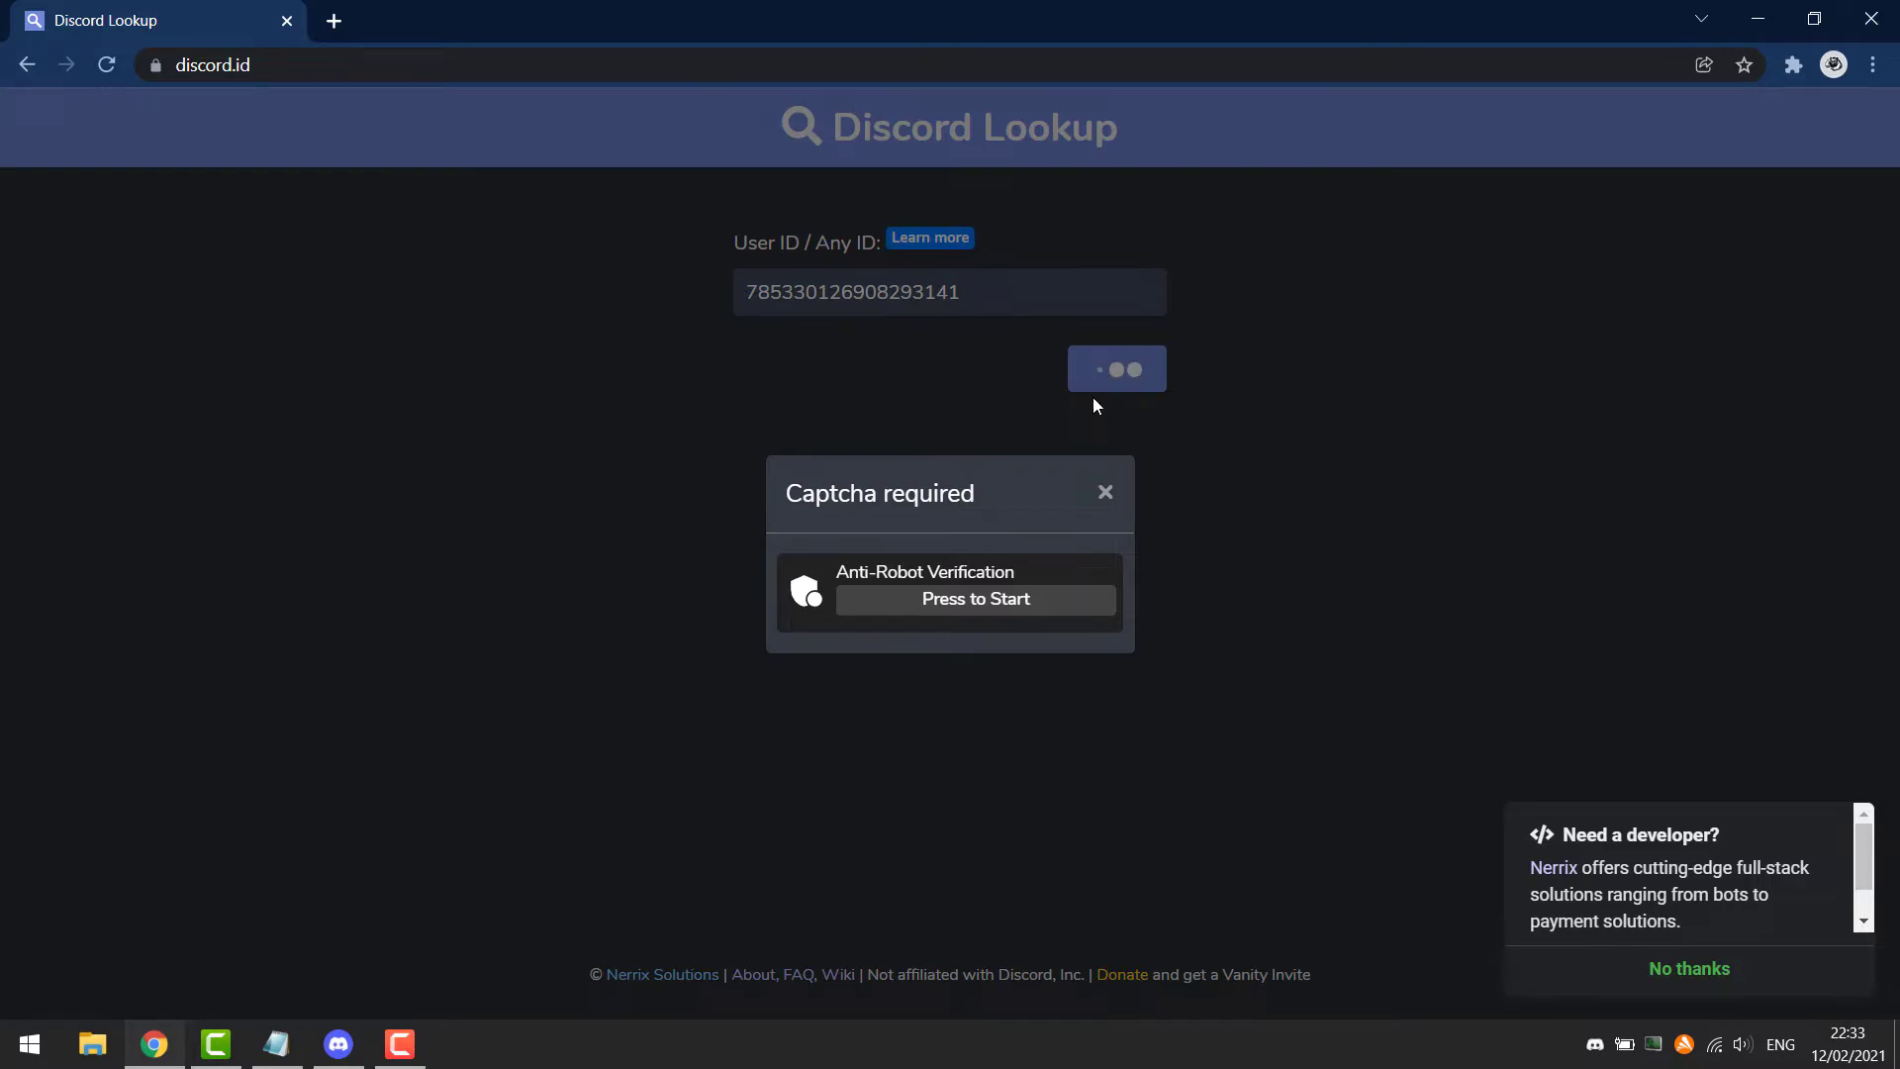
{"action": "left_click", "coordinate": [974, 597]}
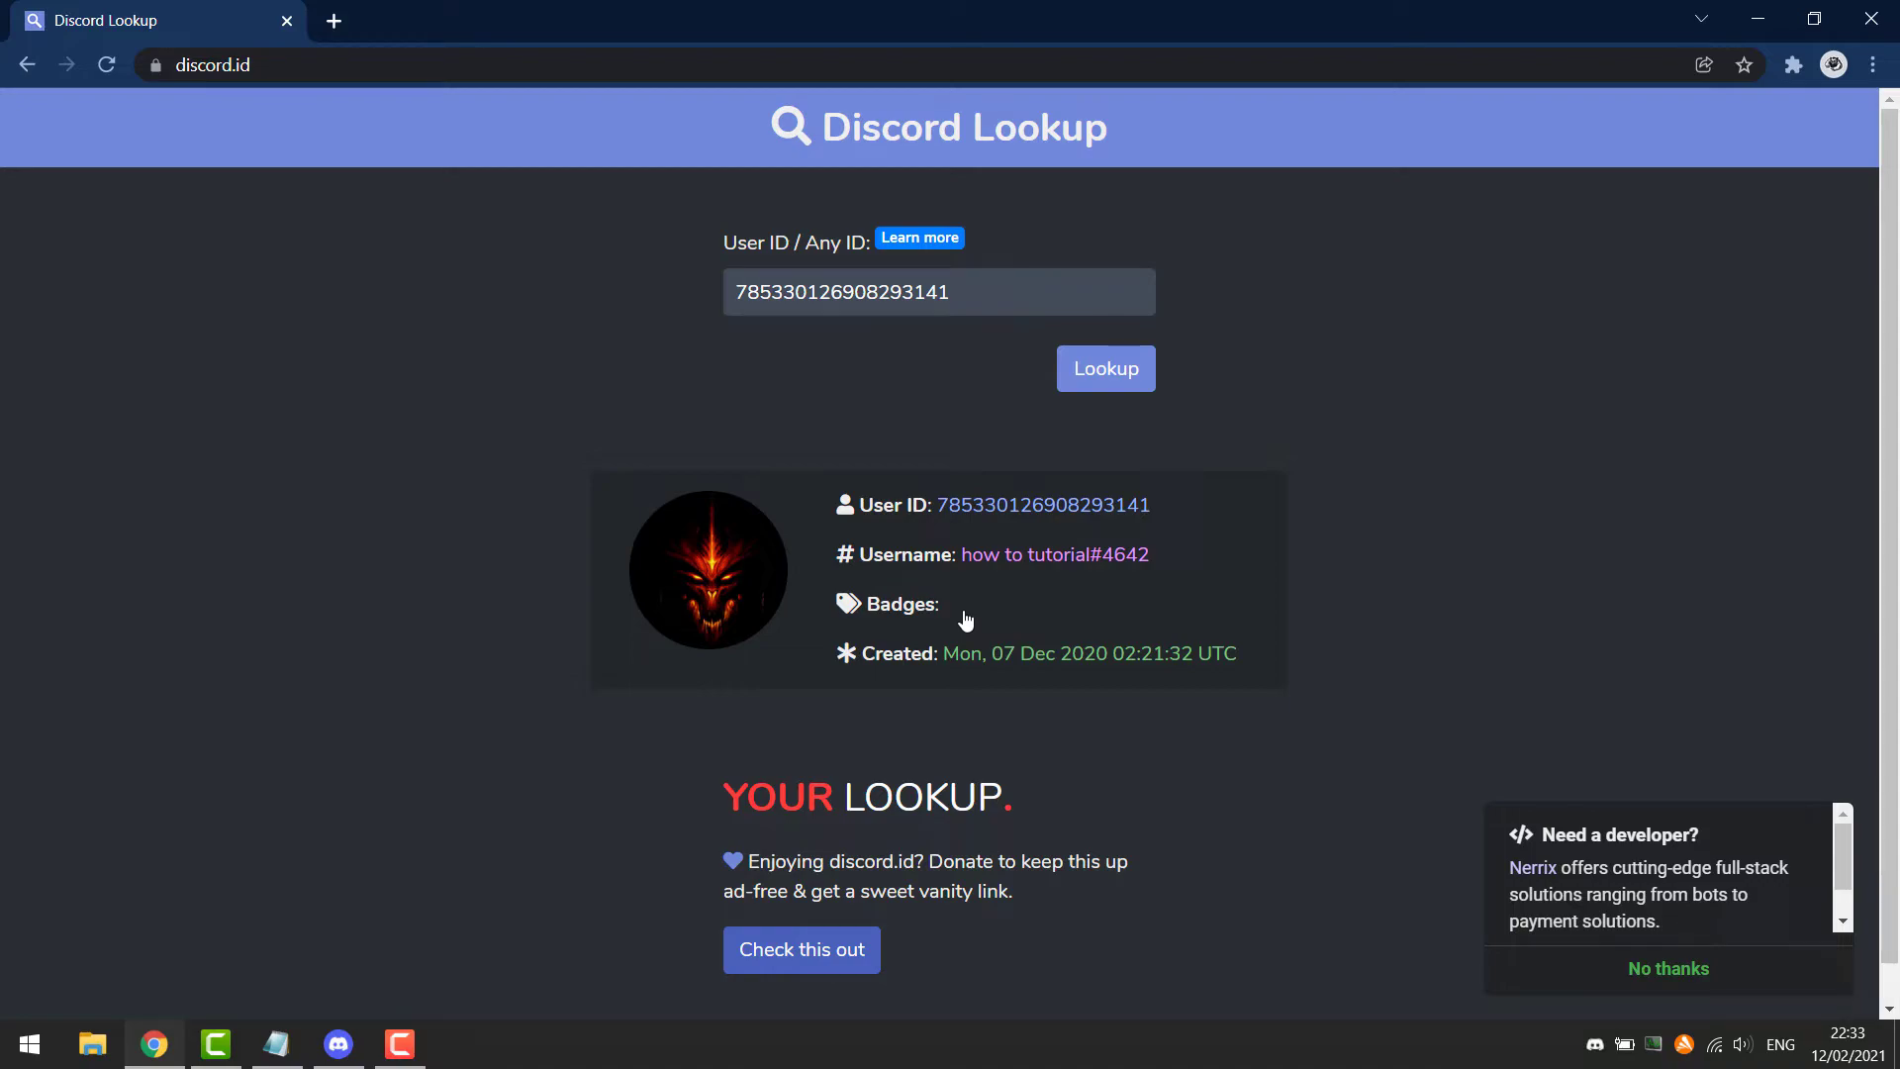
{"action": "left_click", "coordinate": [336, 1043]}
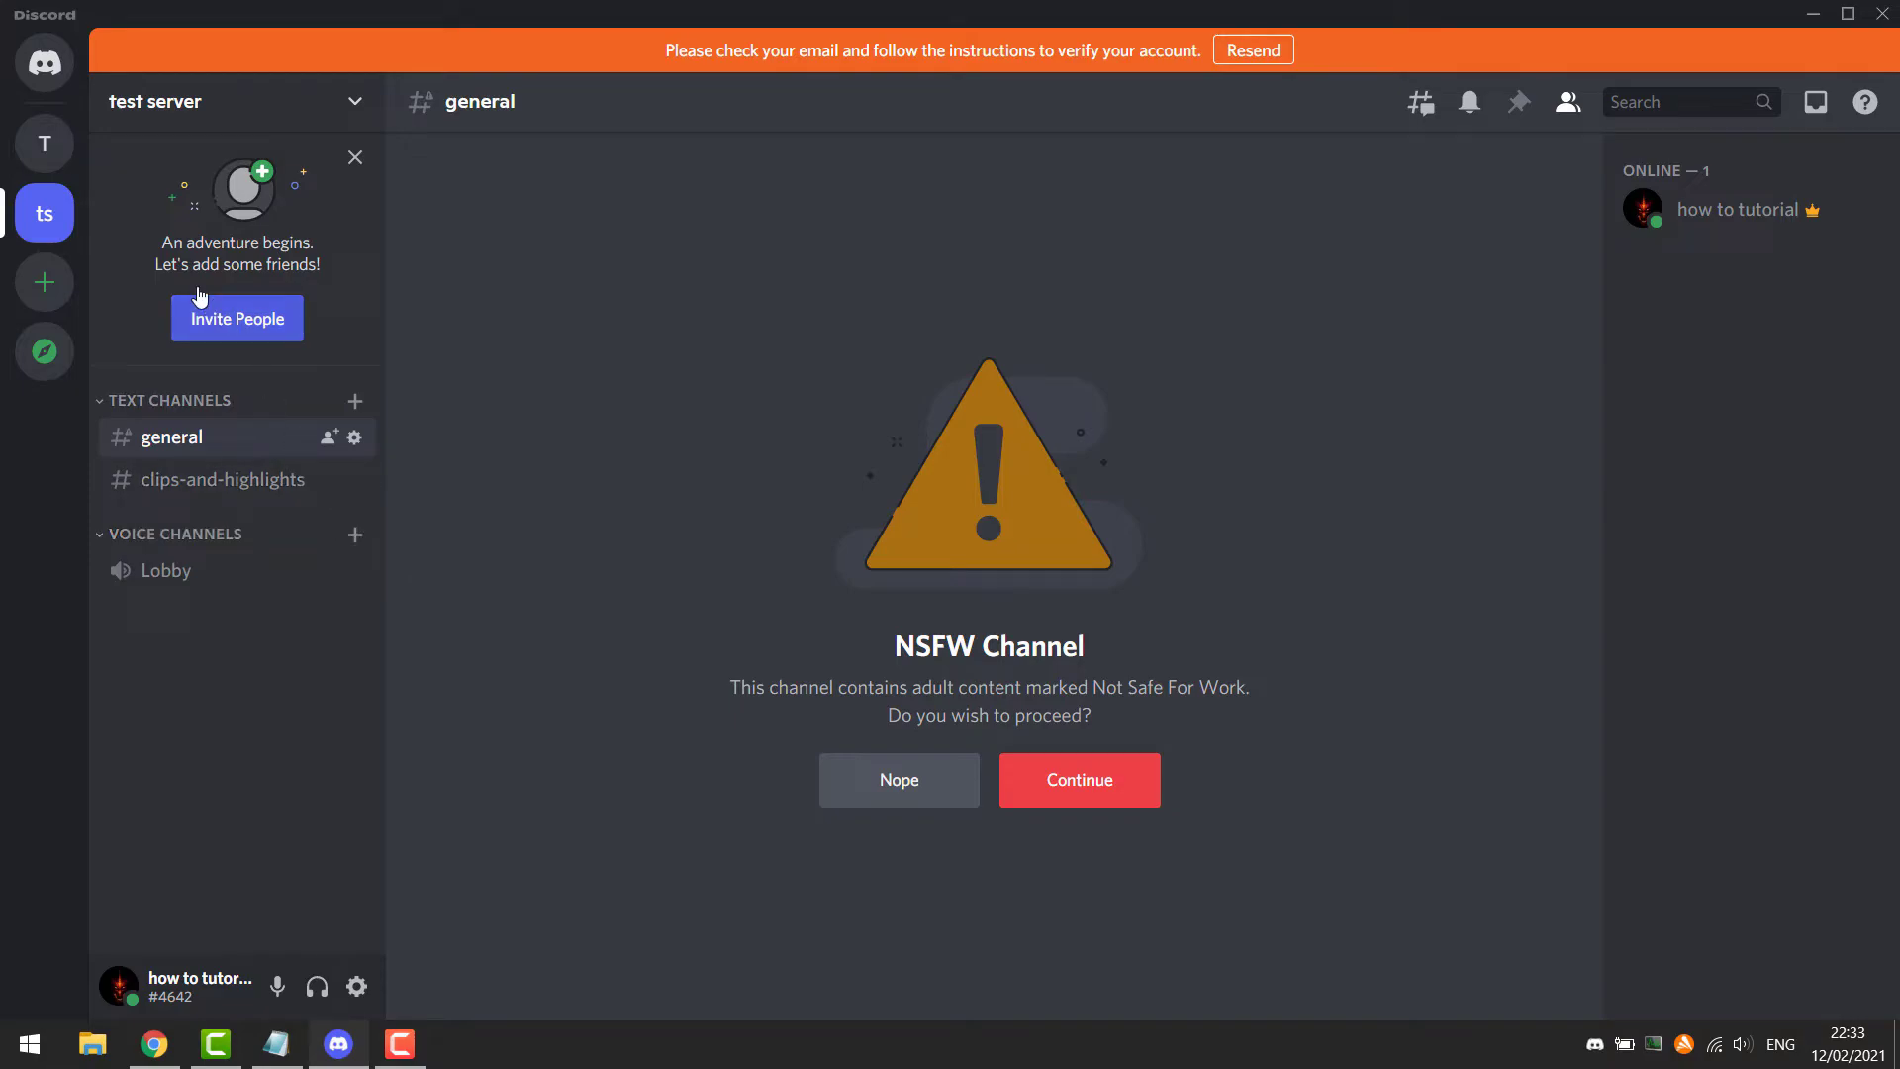
{"action": "left_click", "coordinate": [45, 64]}
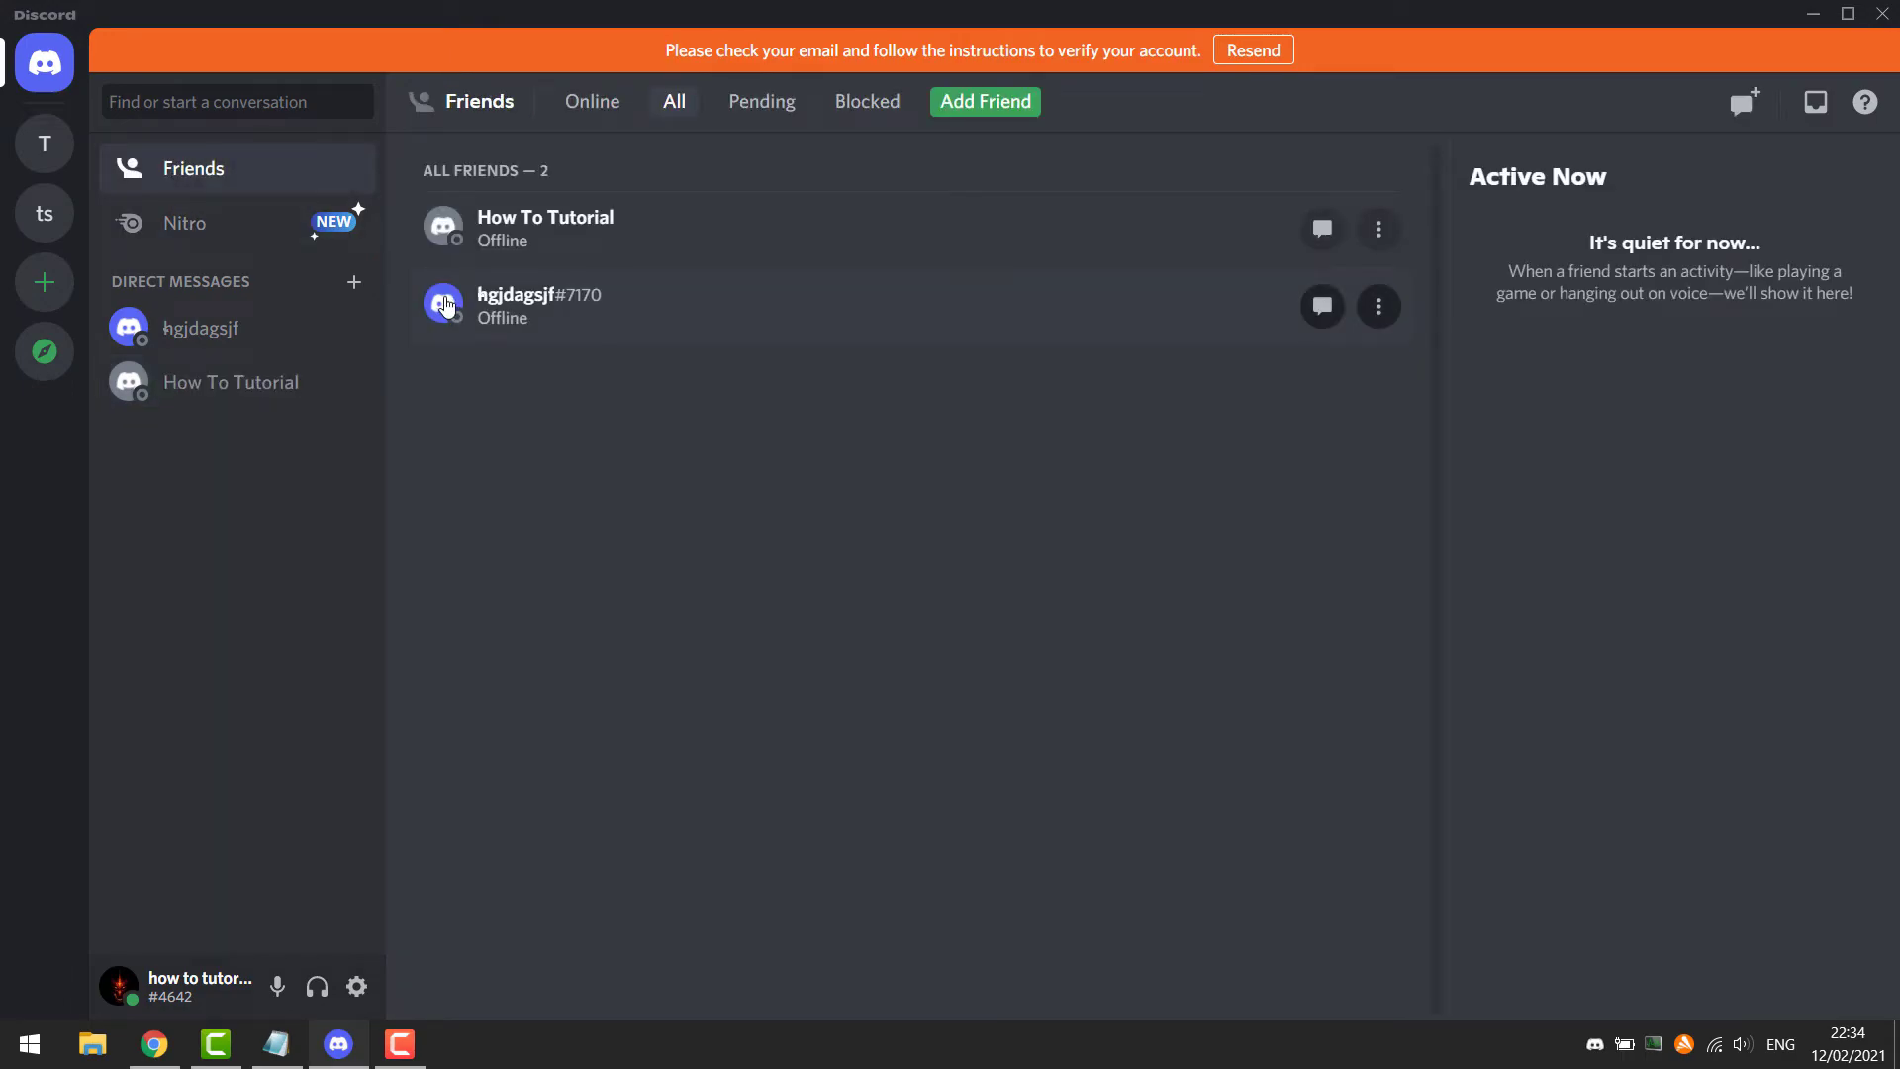
{"action": "right_click", "coordinate": [445, 305]}
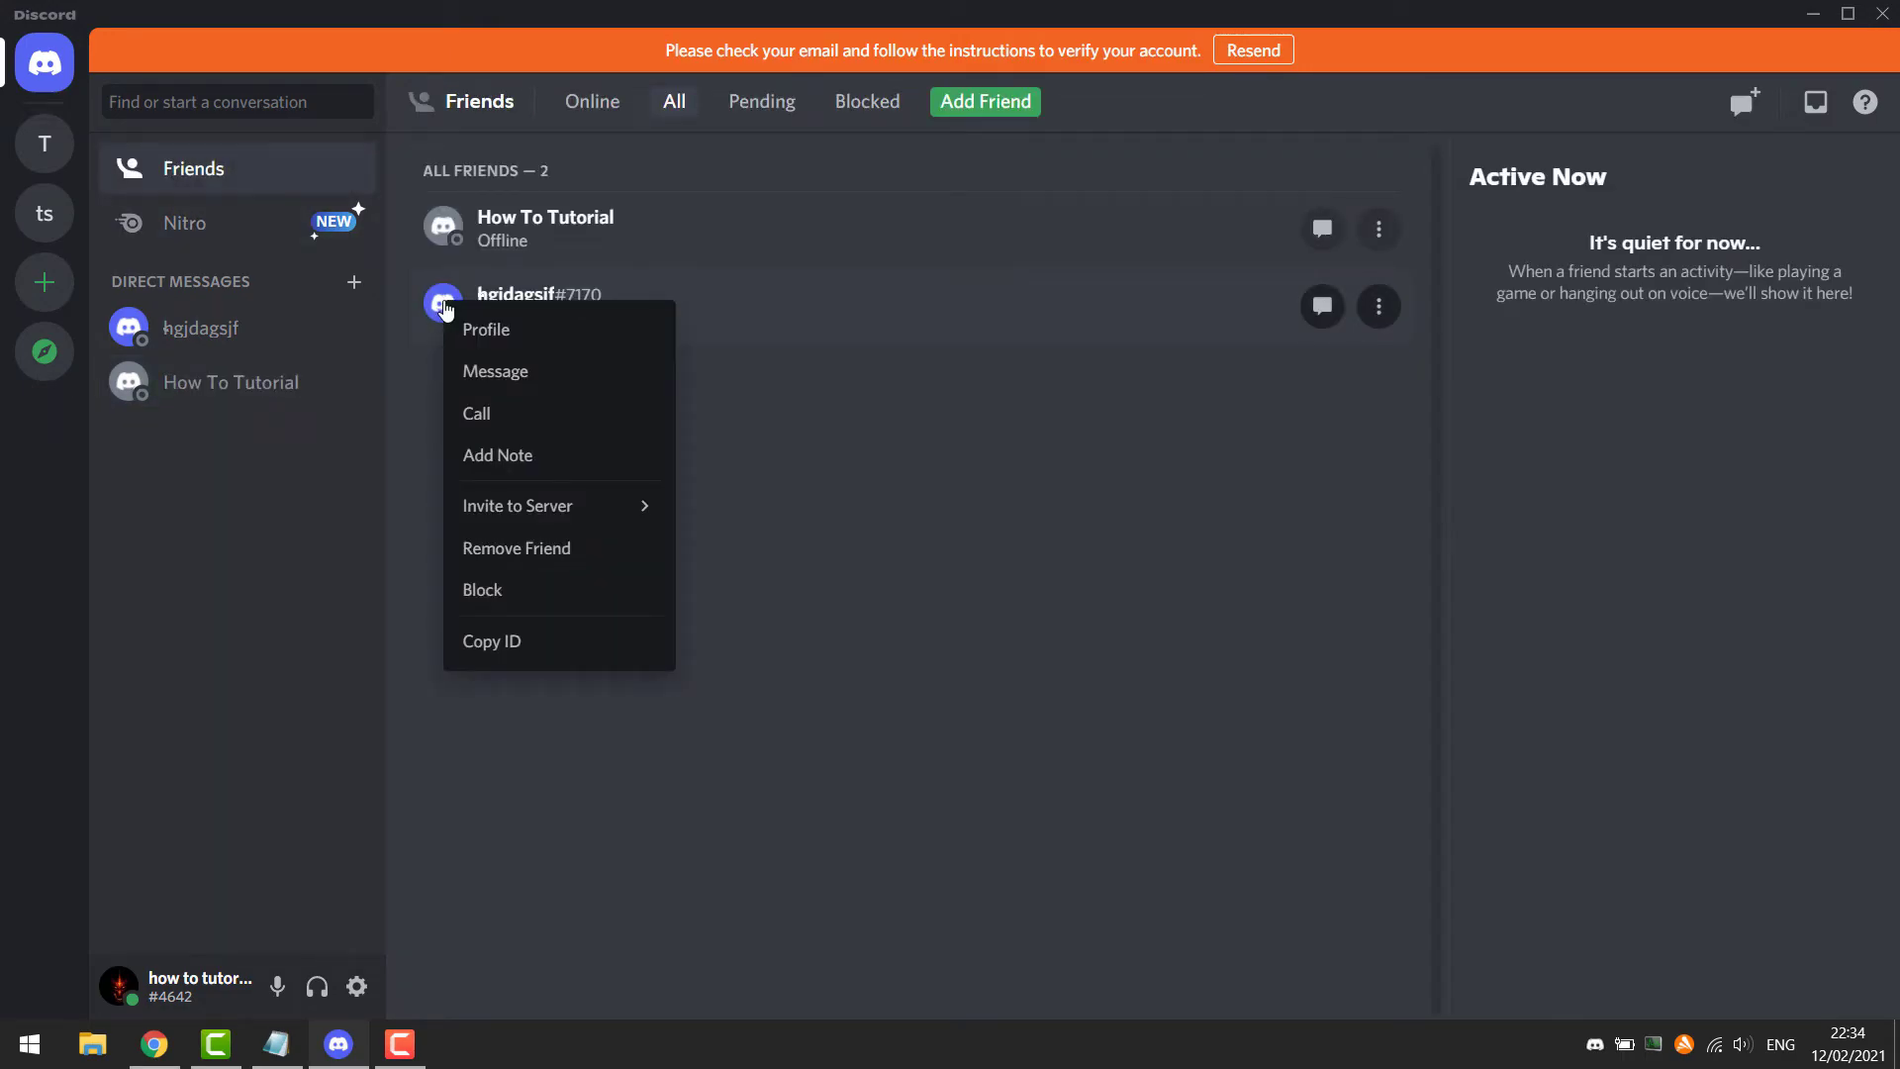
{"action": "left_click", "coordinate": [491, 639]}
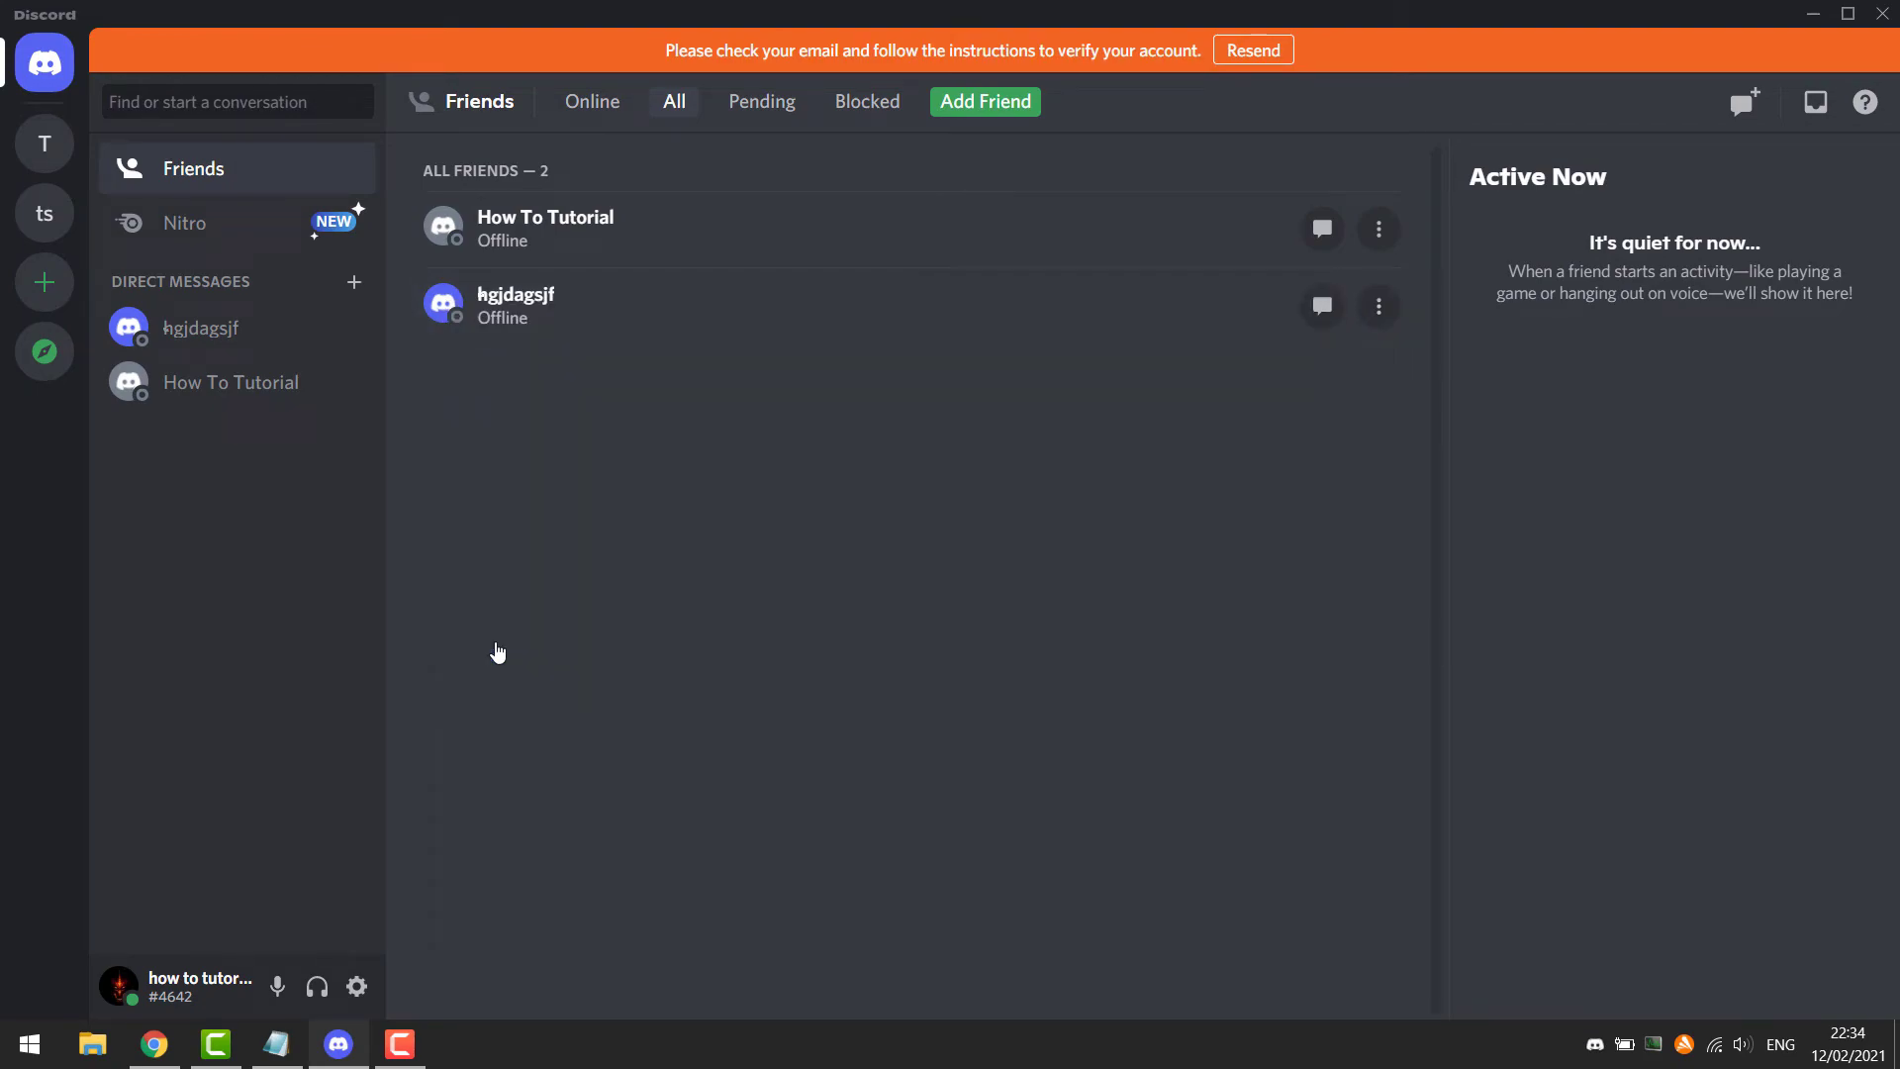
{"action": "left_click", "coordinate": [152, 1043]}
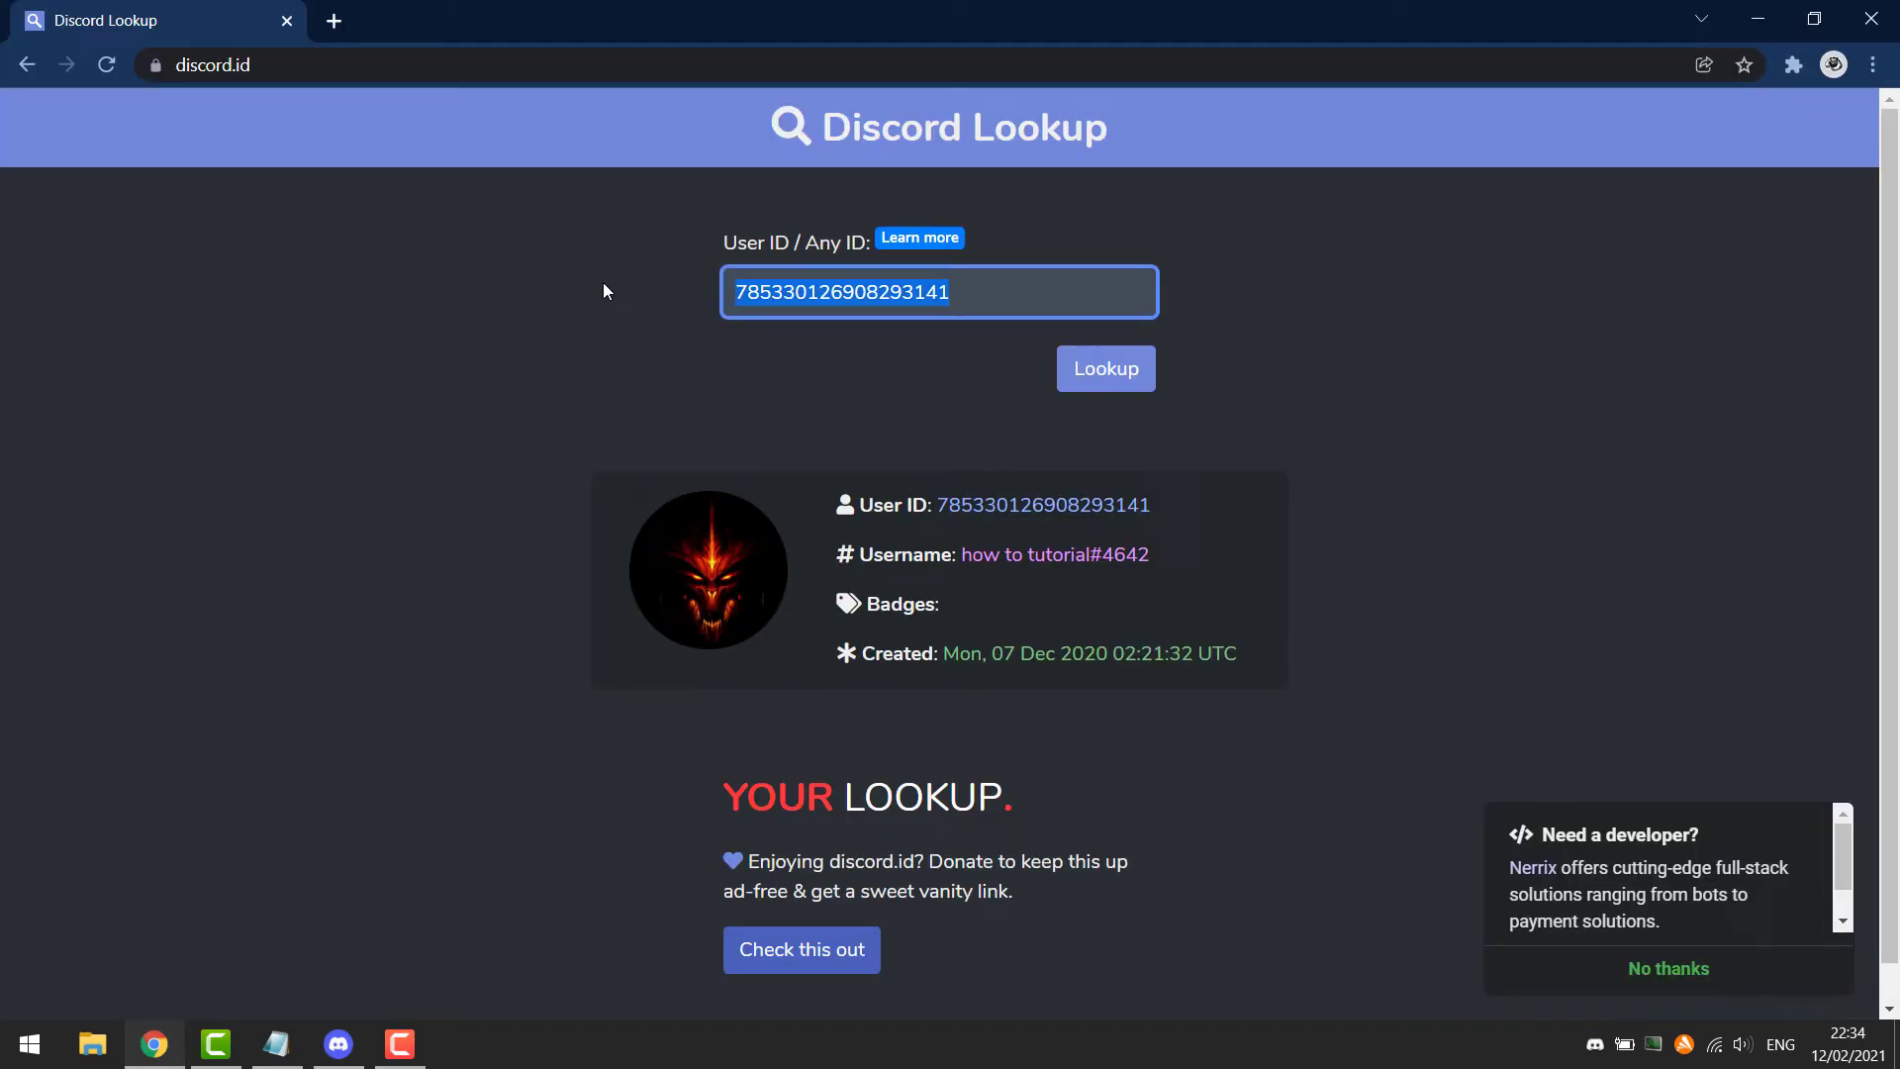
{"action": "type", "text": "789544835501654036"}
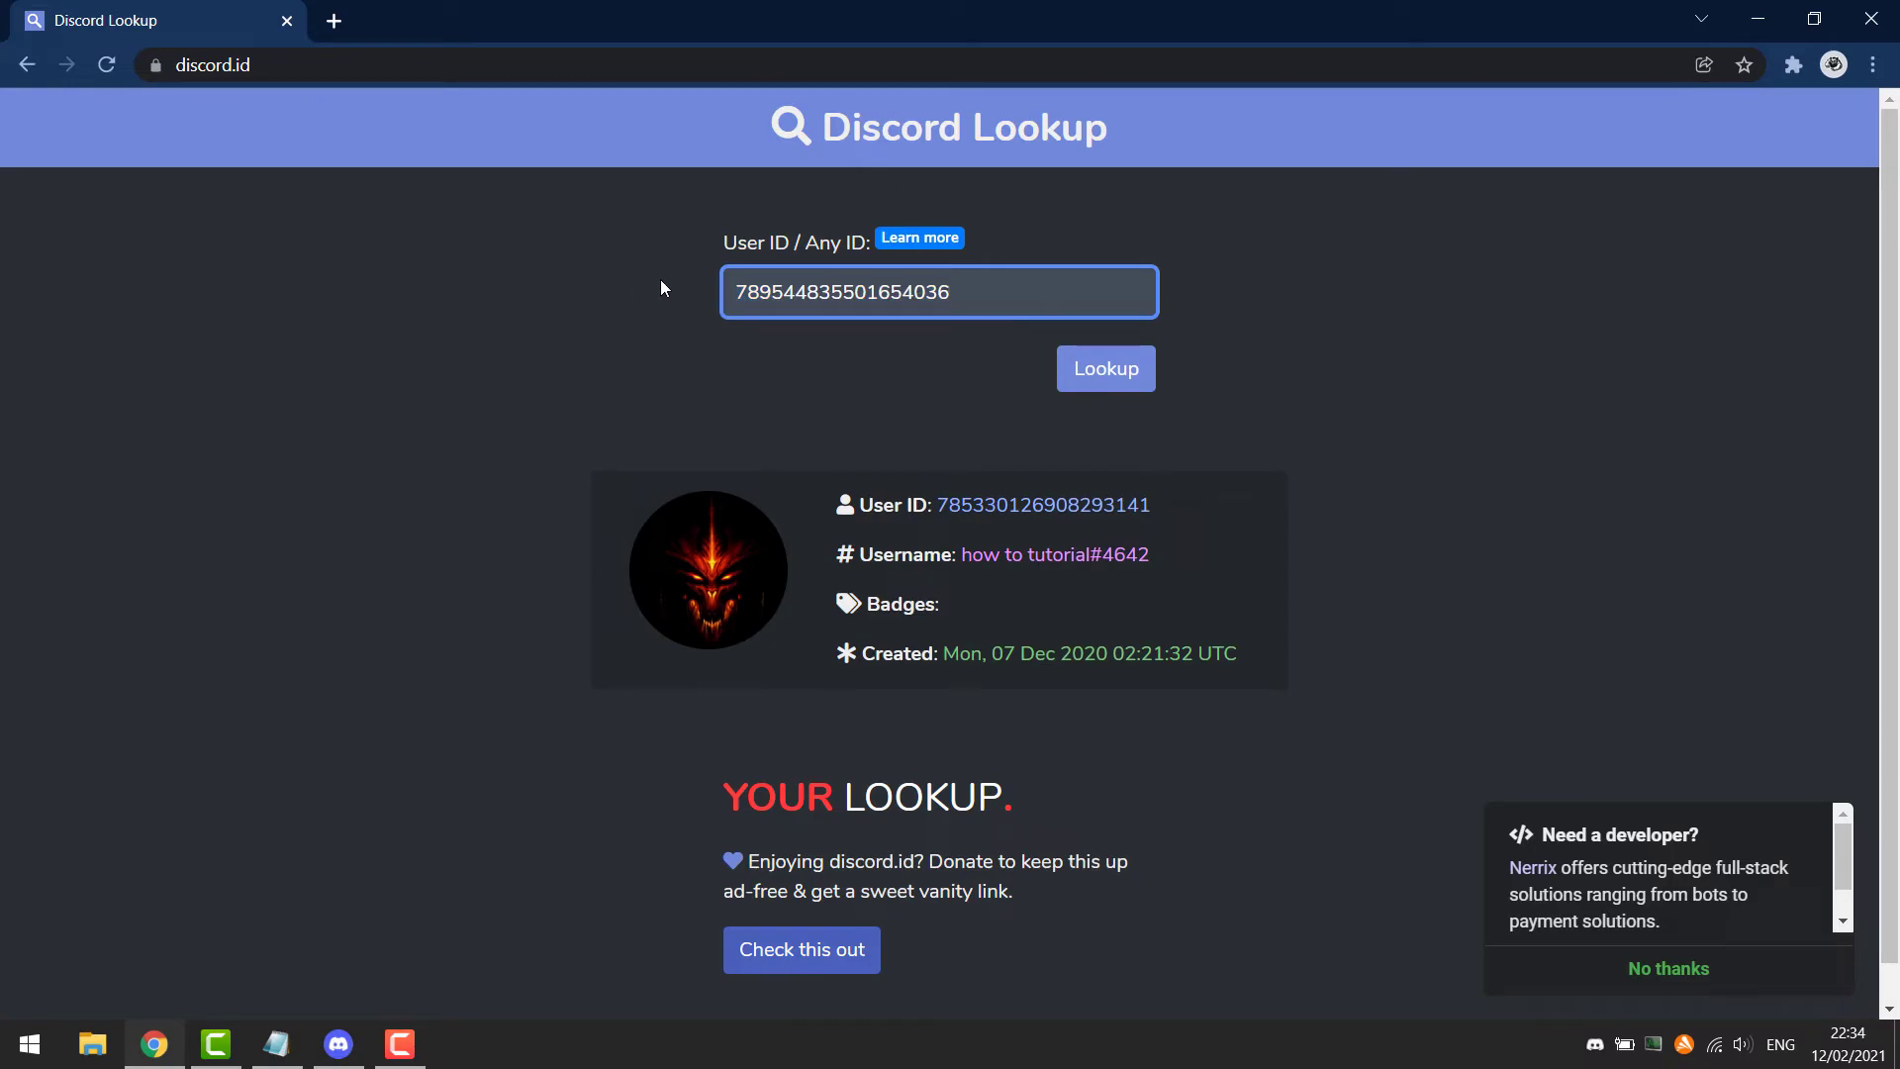
{"action": "left_click", "coordinate": [1103, 368]}
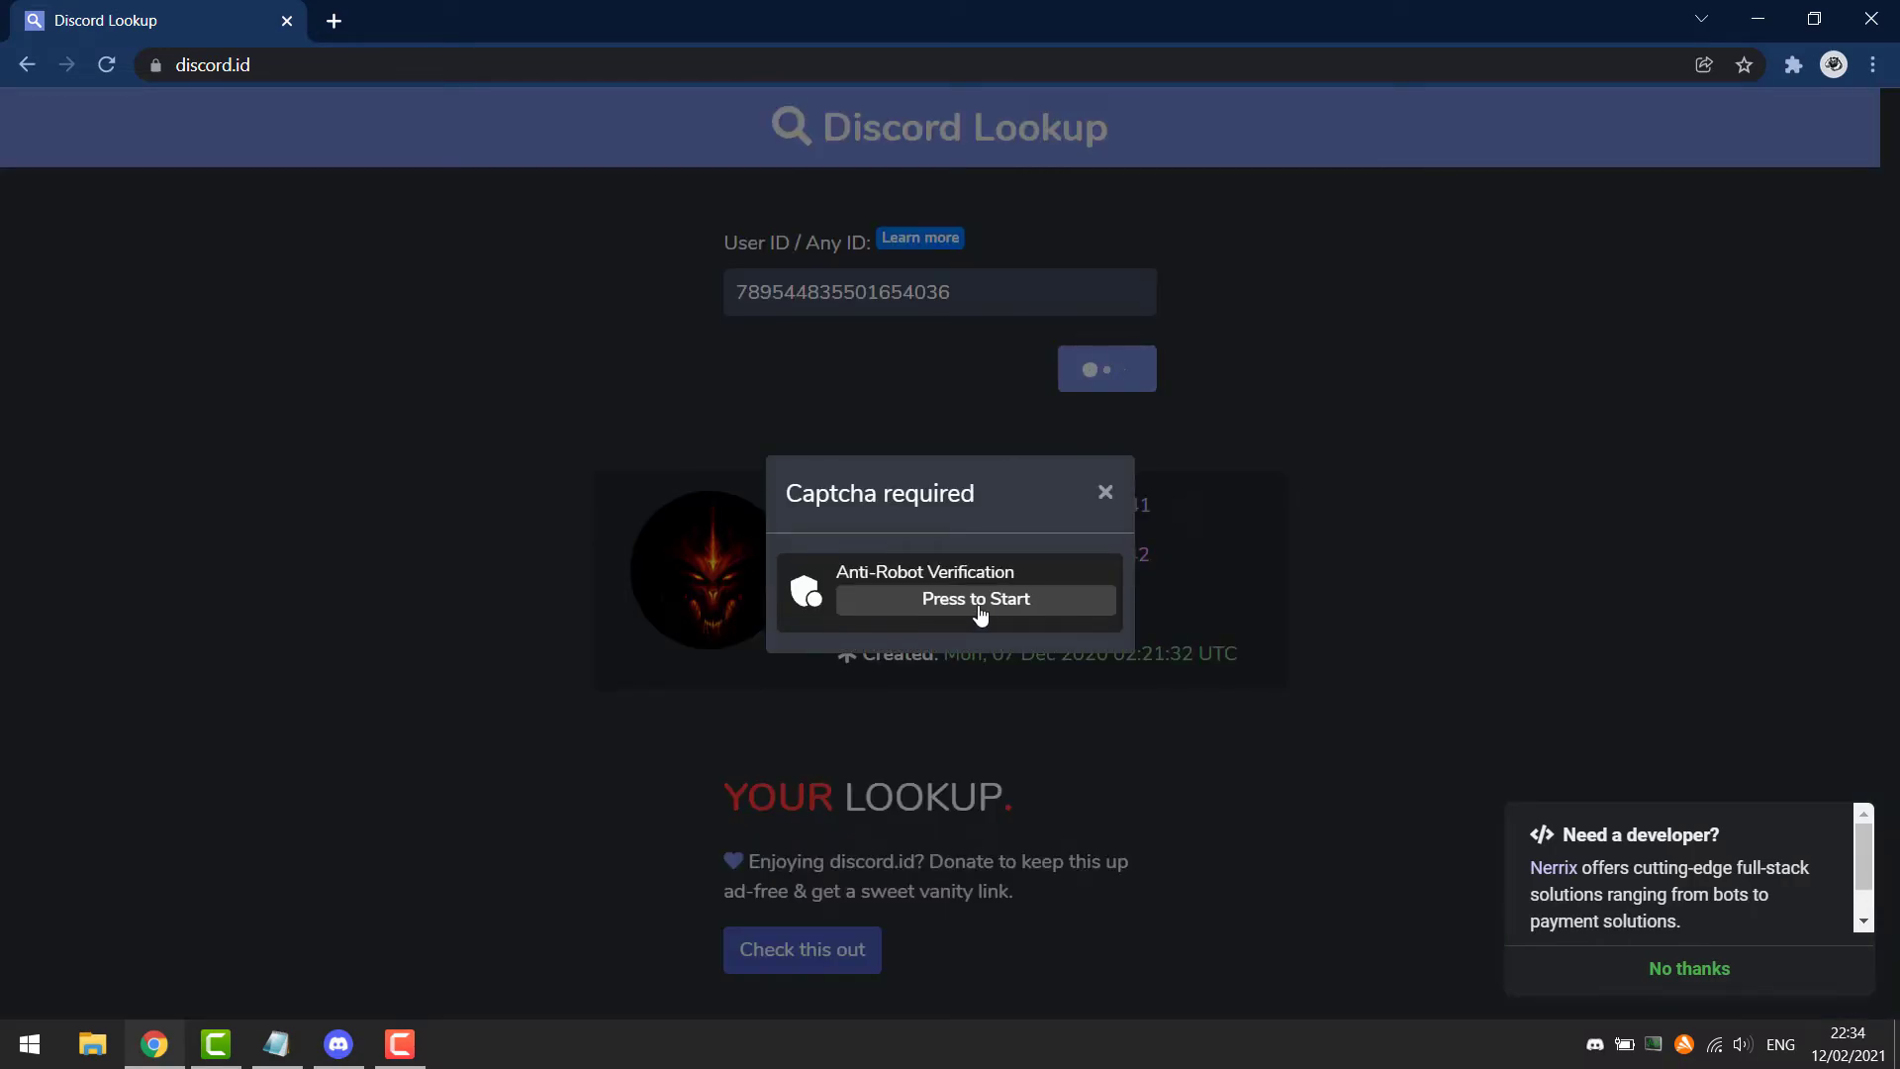
{"action": "left_click", "coordinate": [974, 598]}
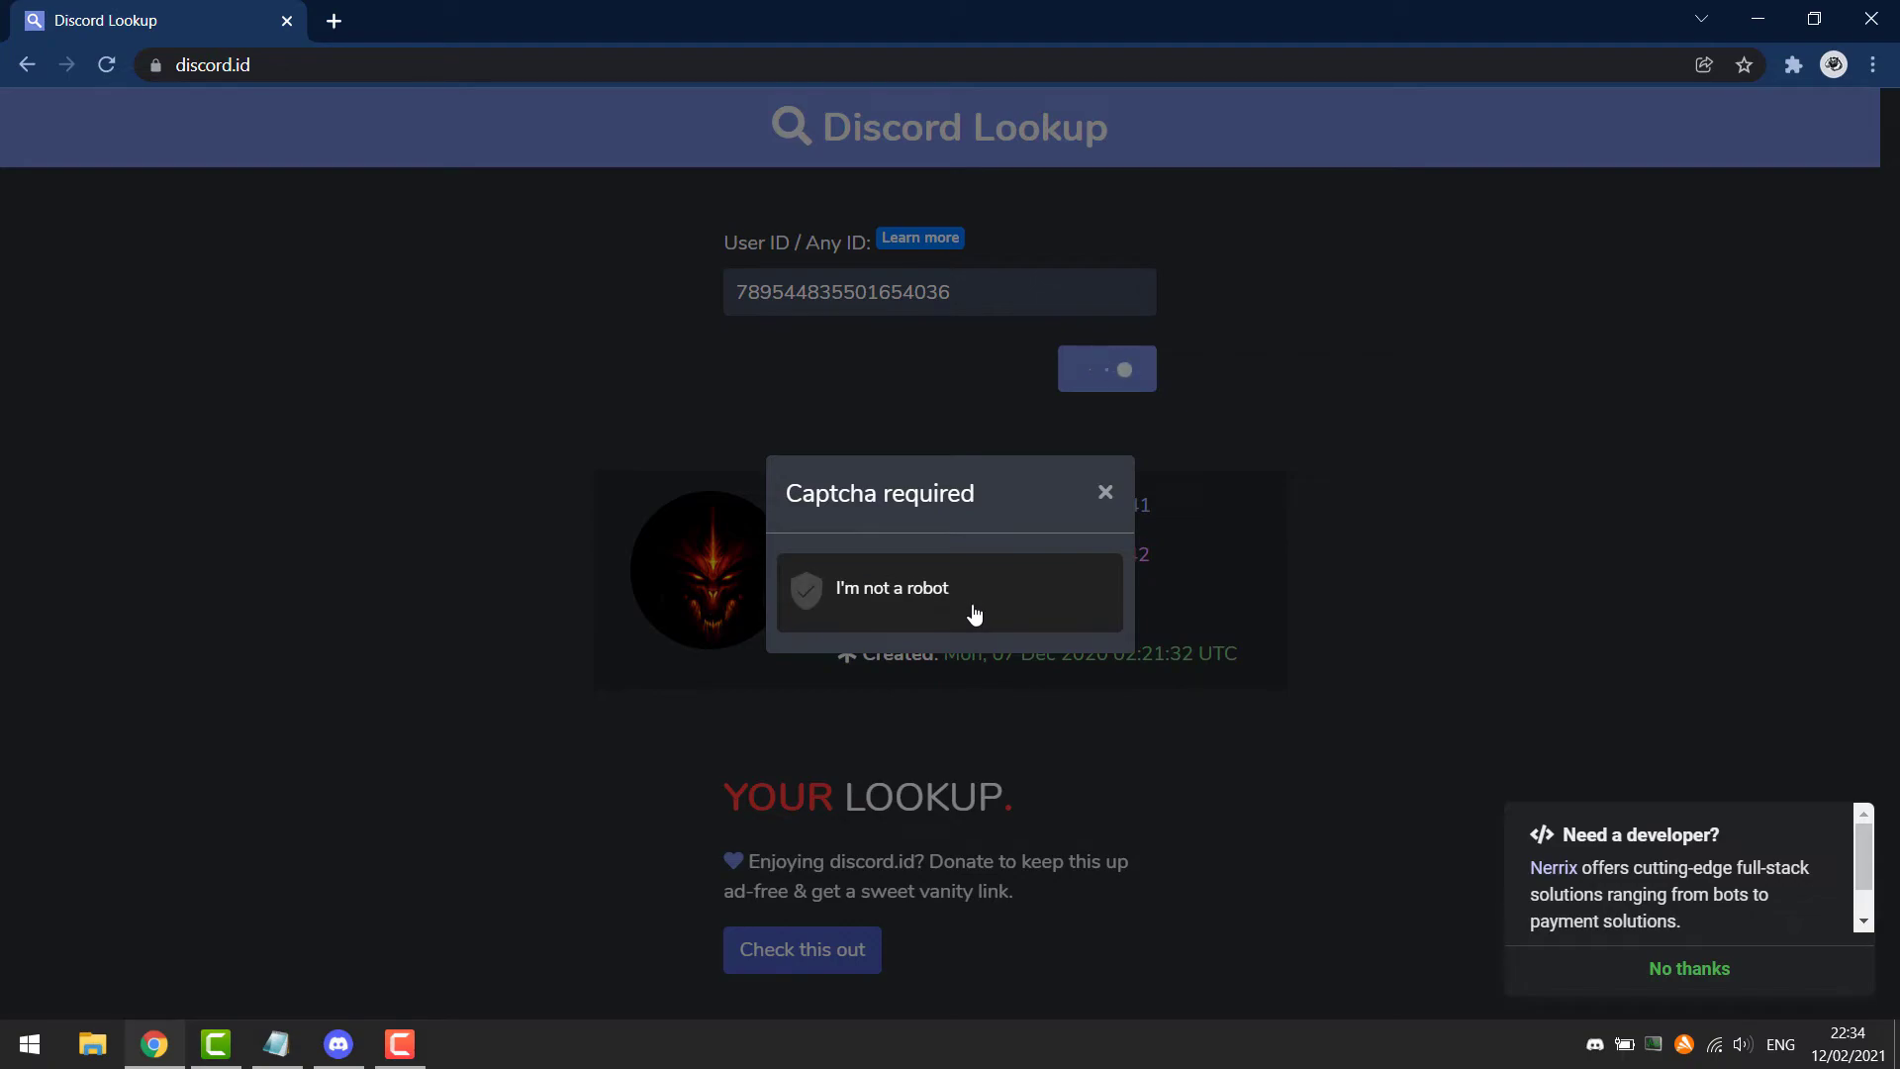
{"action": "left_click", "coordinate": [805, 589]}
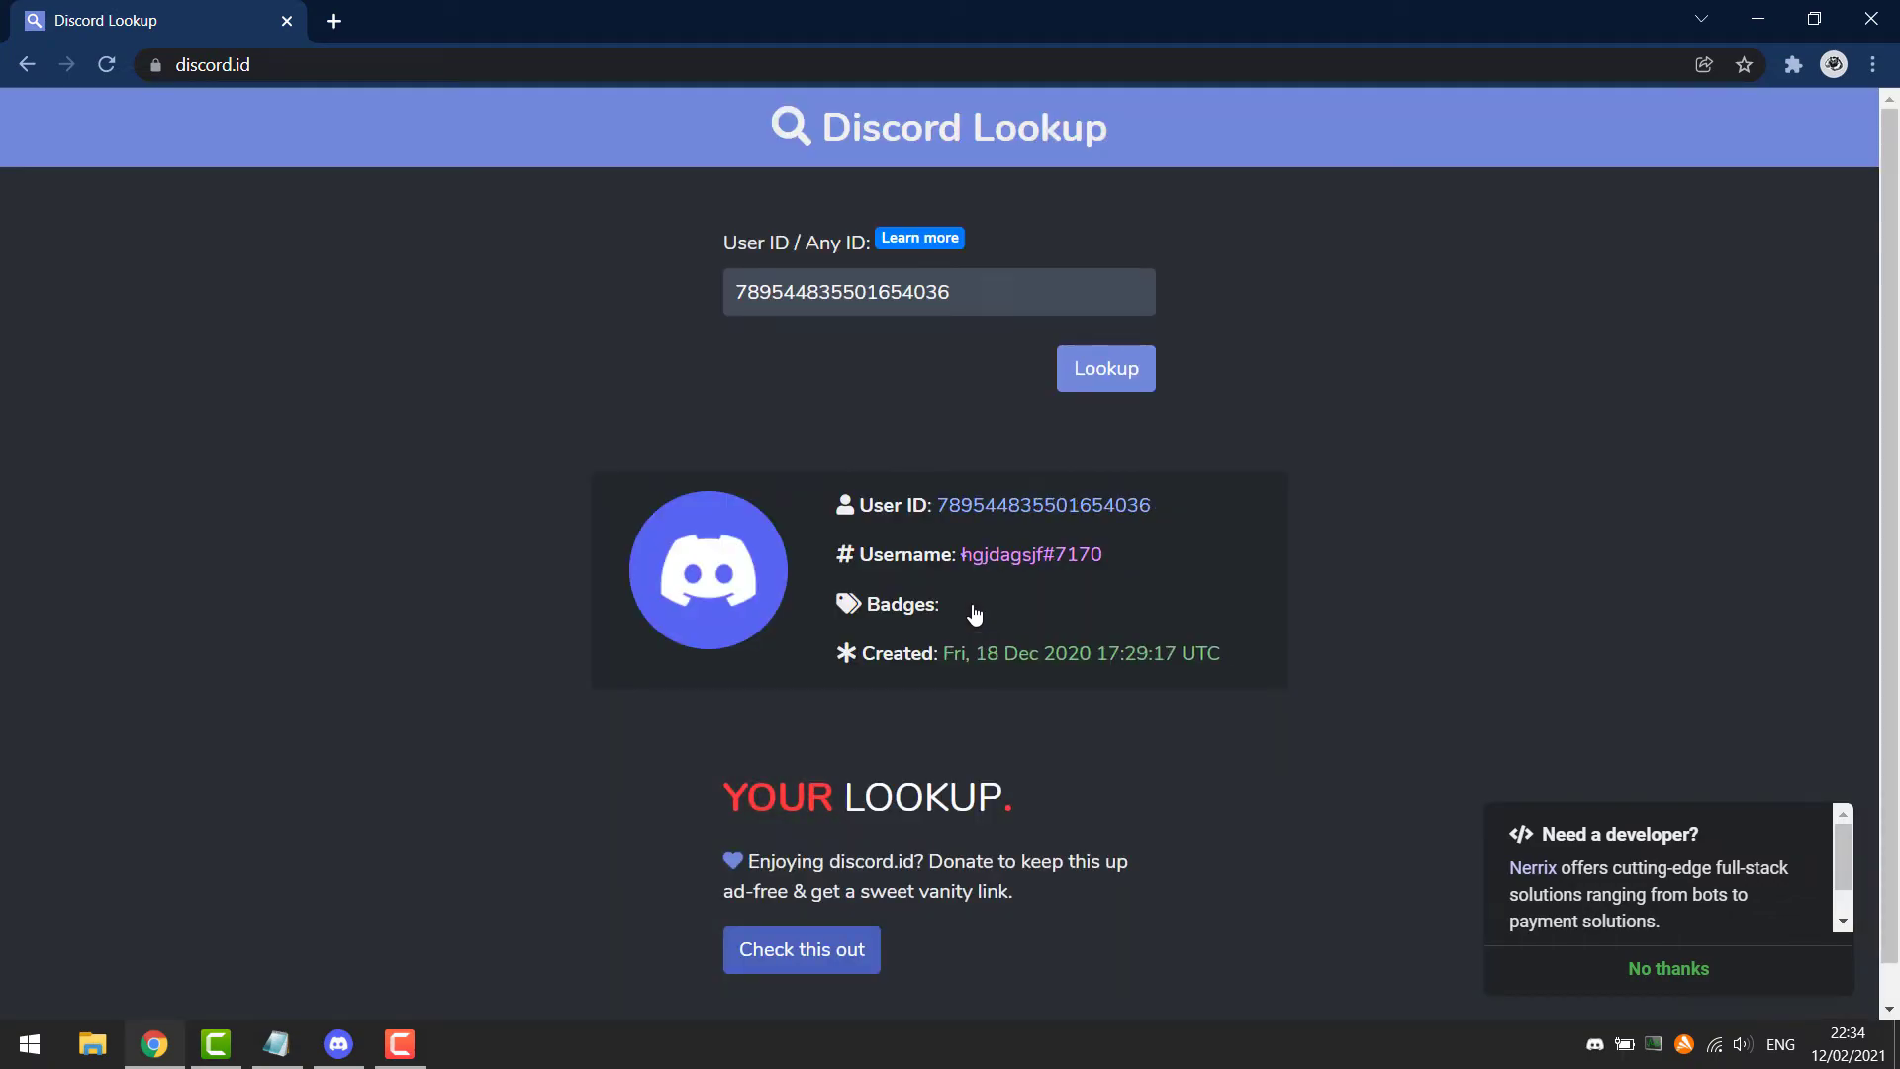